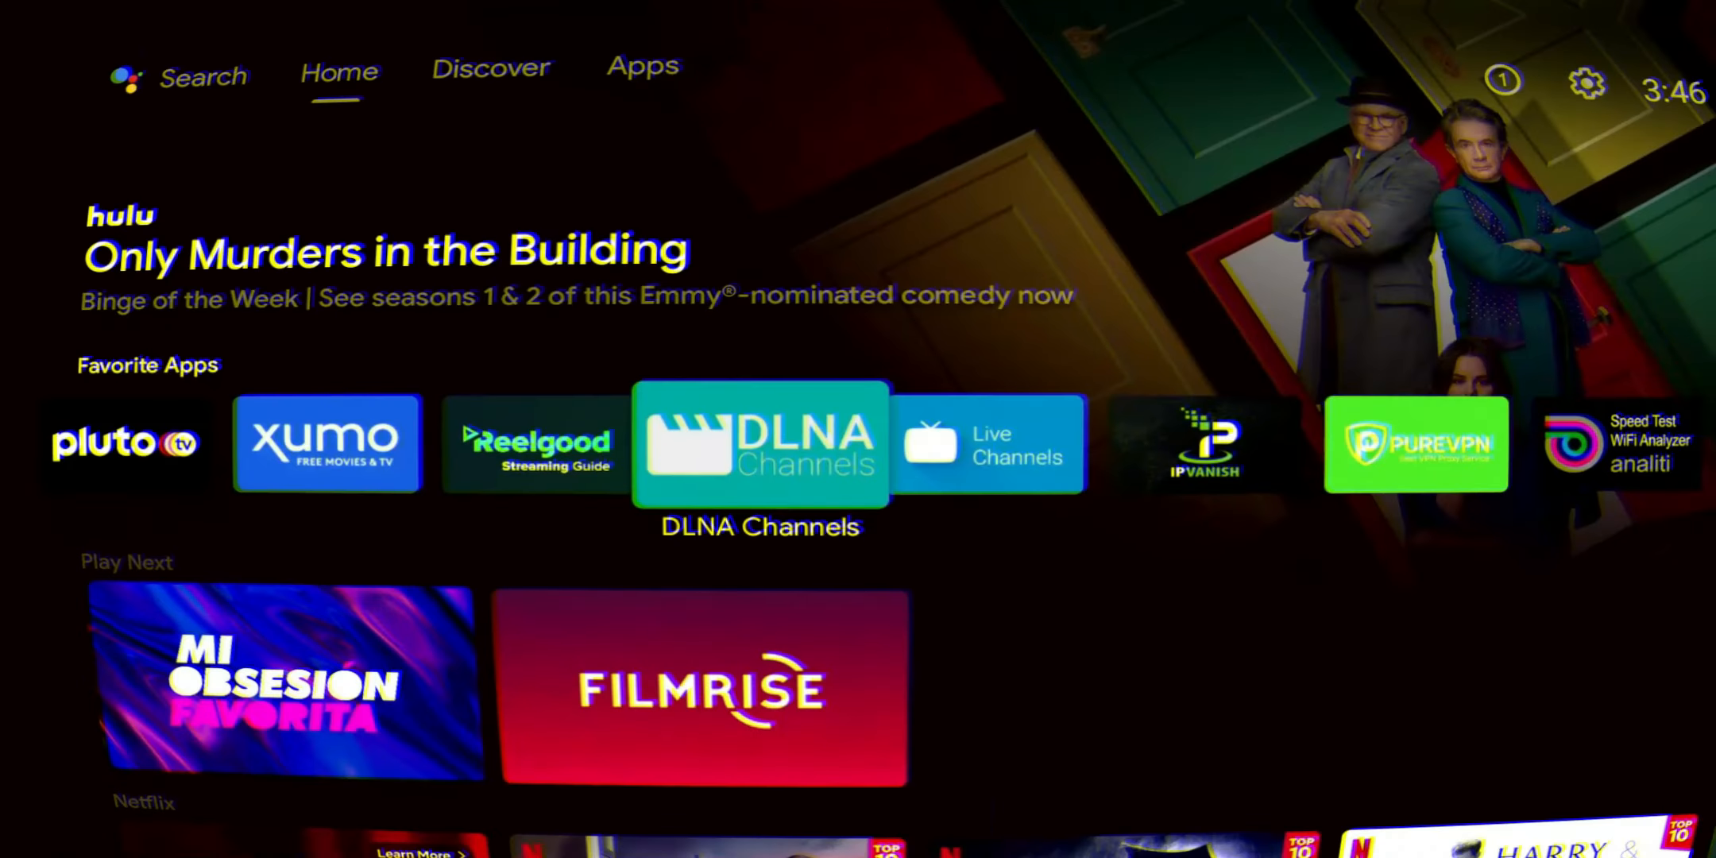
Step: Scroll down the Android TV Apps page through installed apps and Google Play titles
scroll(down, 3)
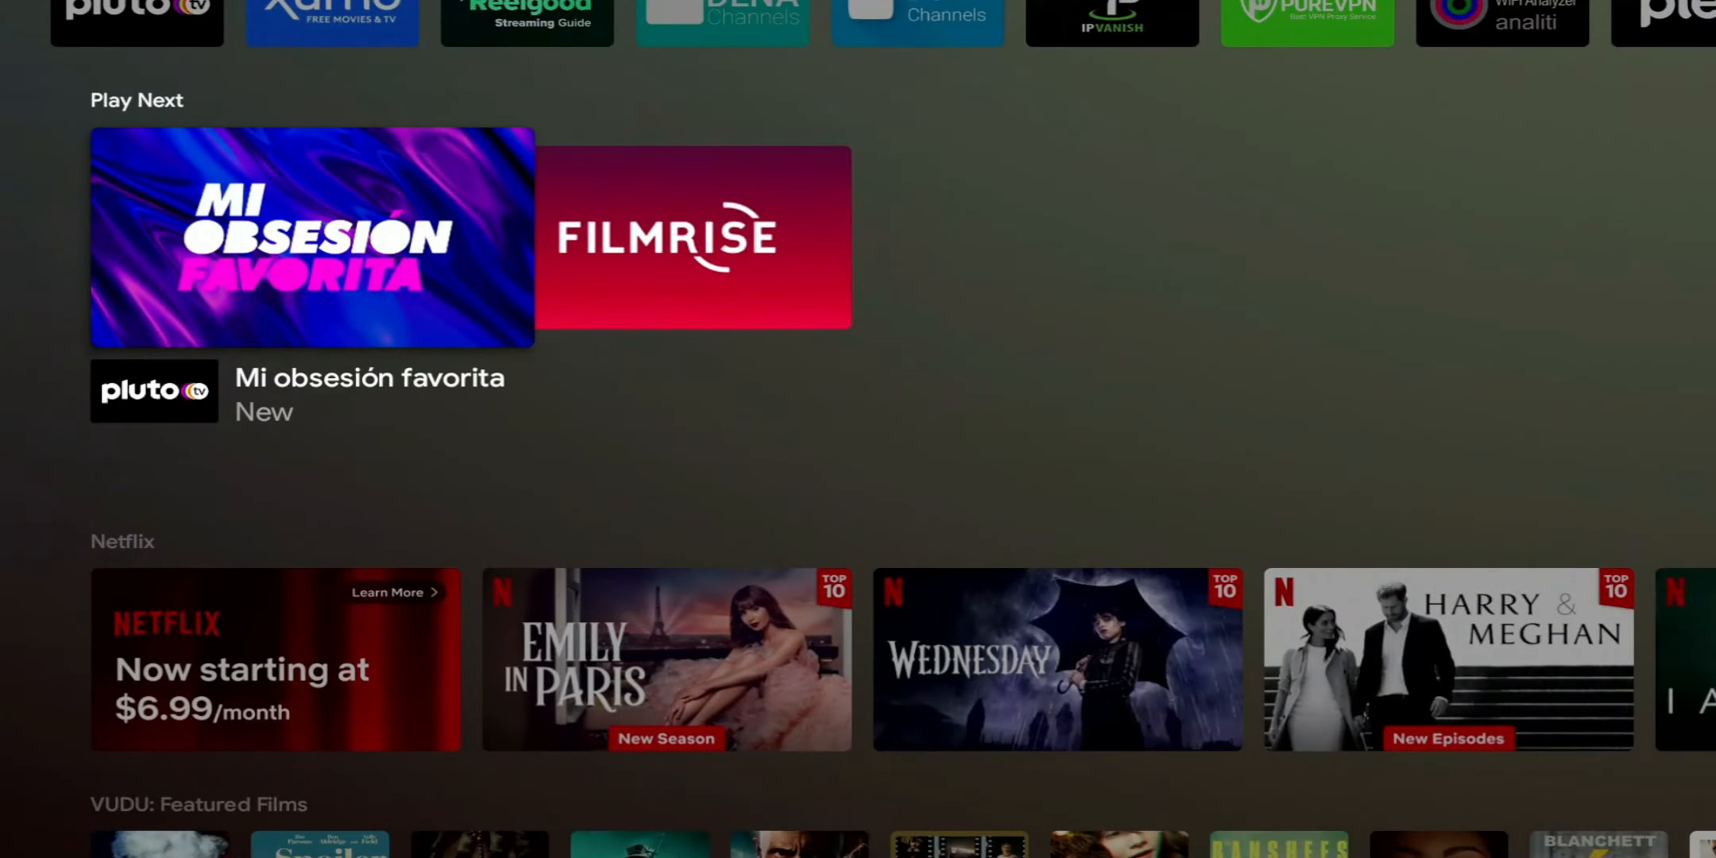
scroll(down, 3)
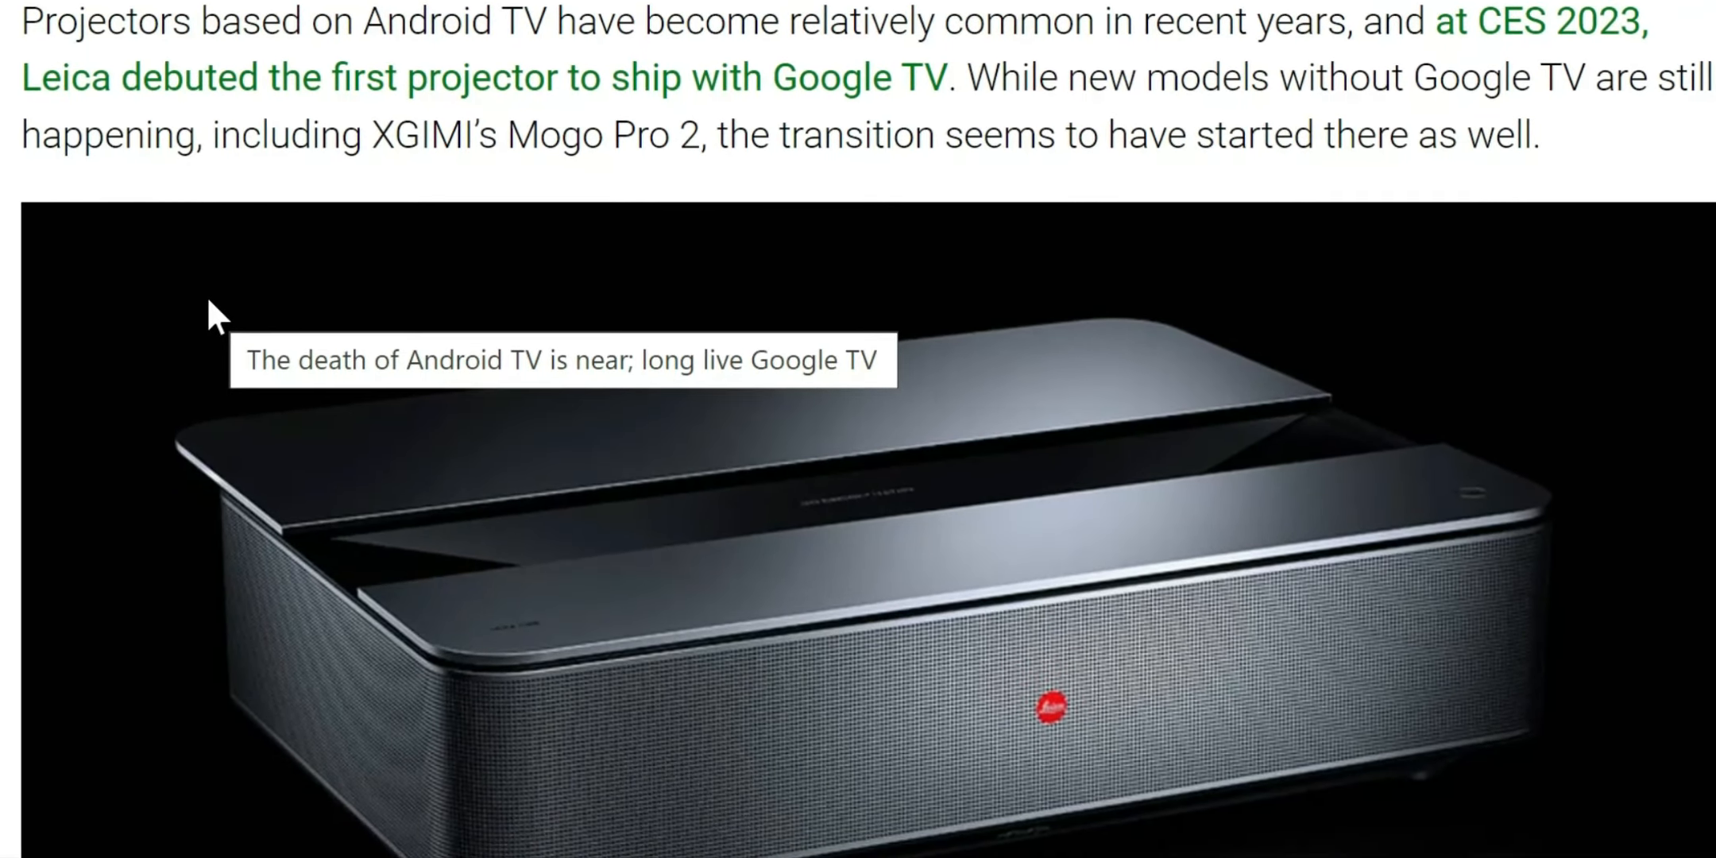
scroll(down, 3)
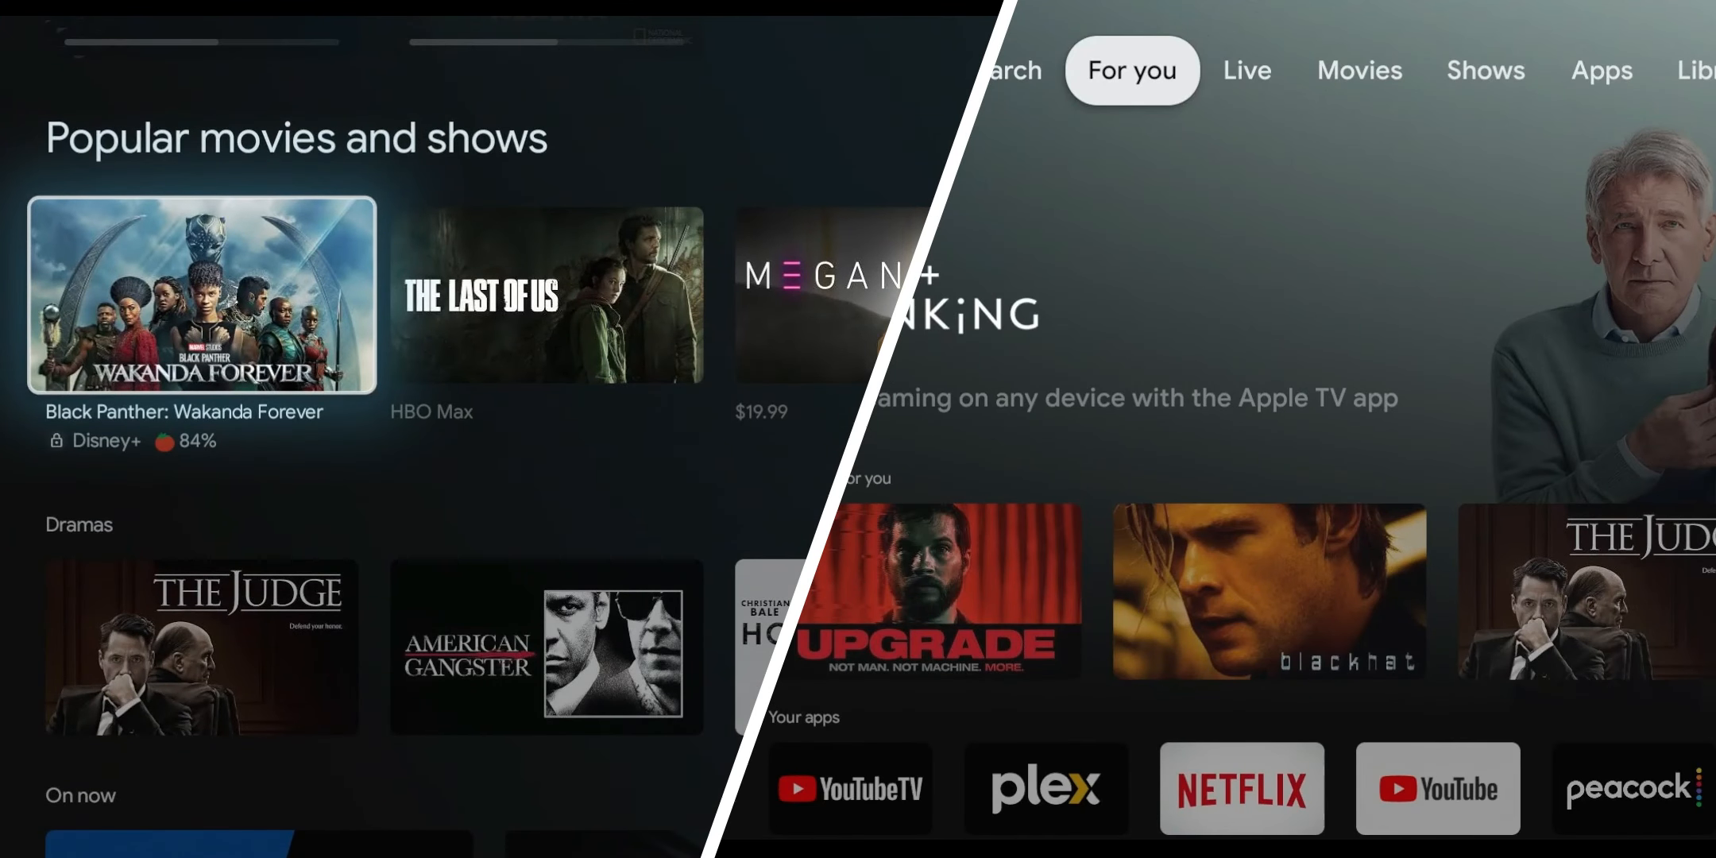
scroll(down, 3)
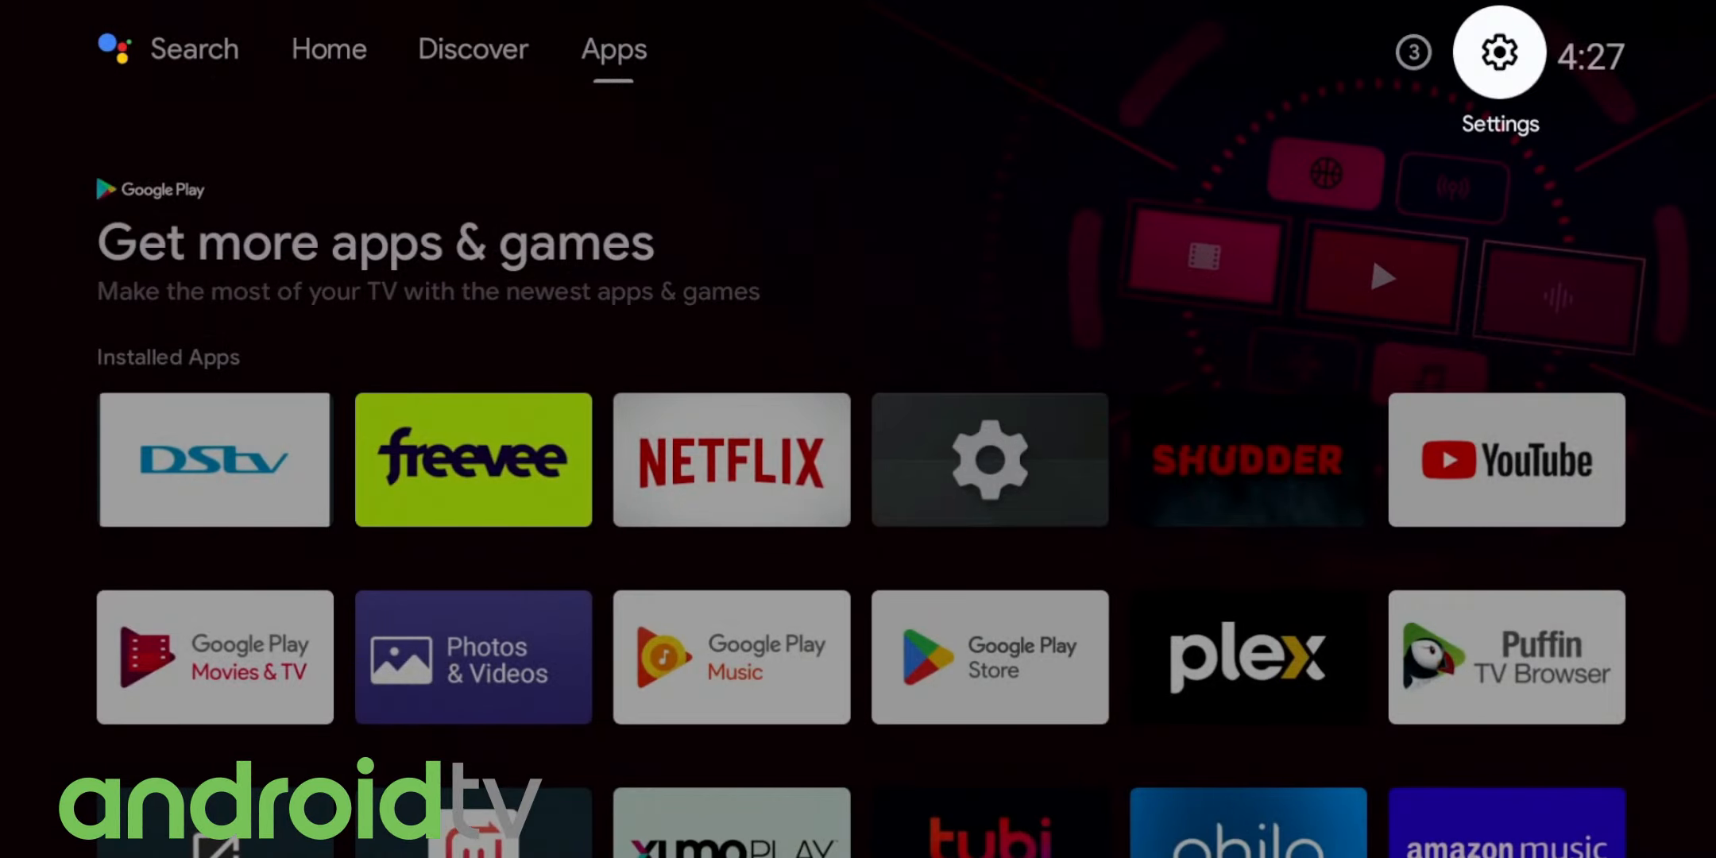
Step: Scroll through the gear panel's Quick and General Settings, then return to Home
click(1498, 51)
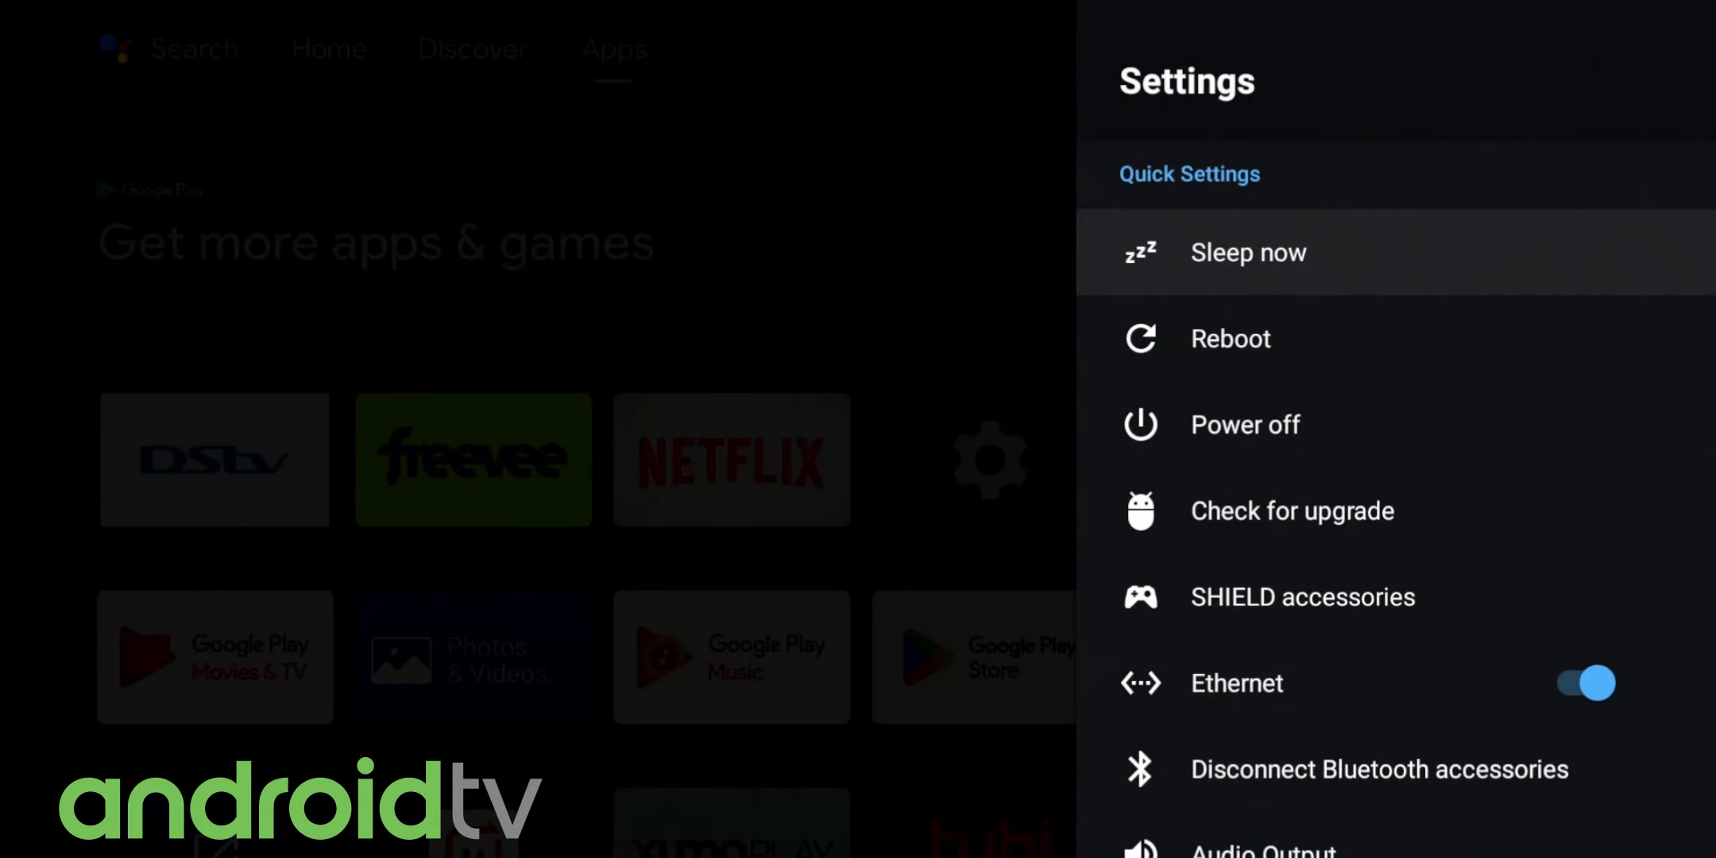
scroll(down, 3)
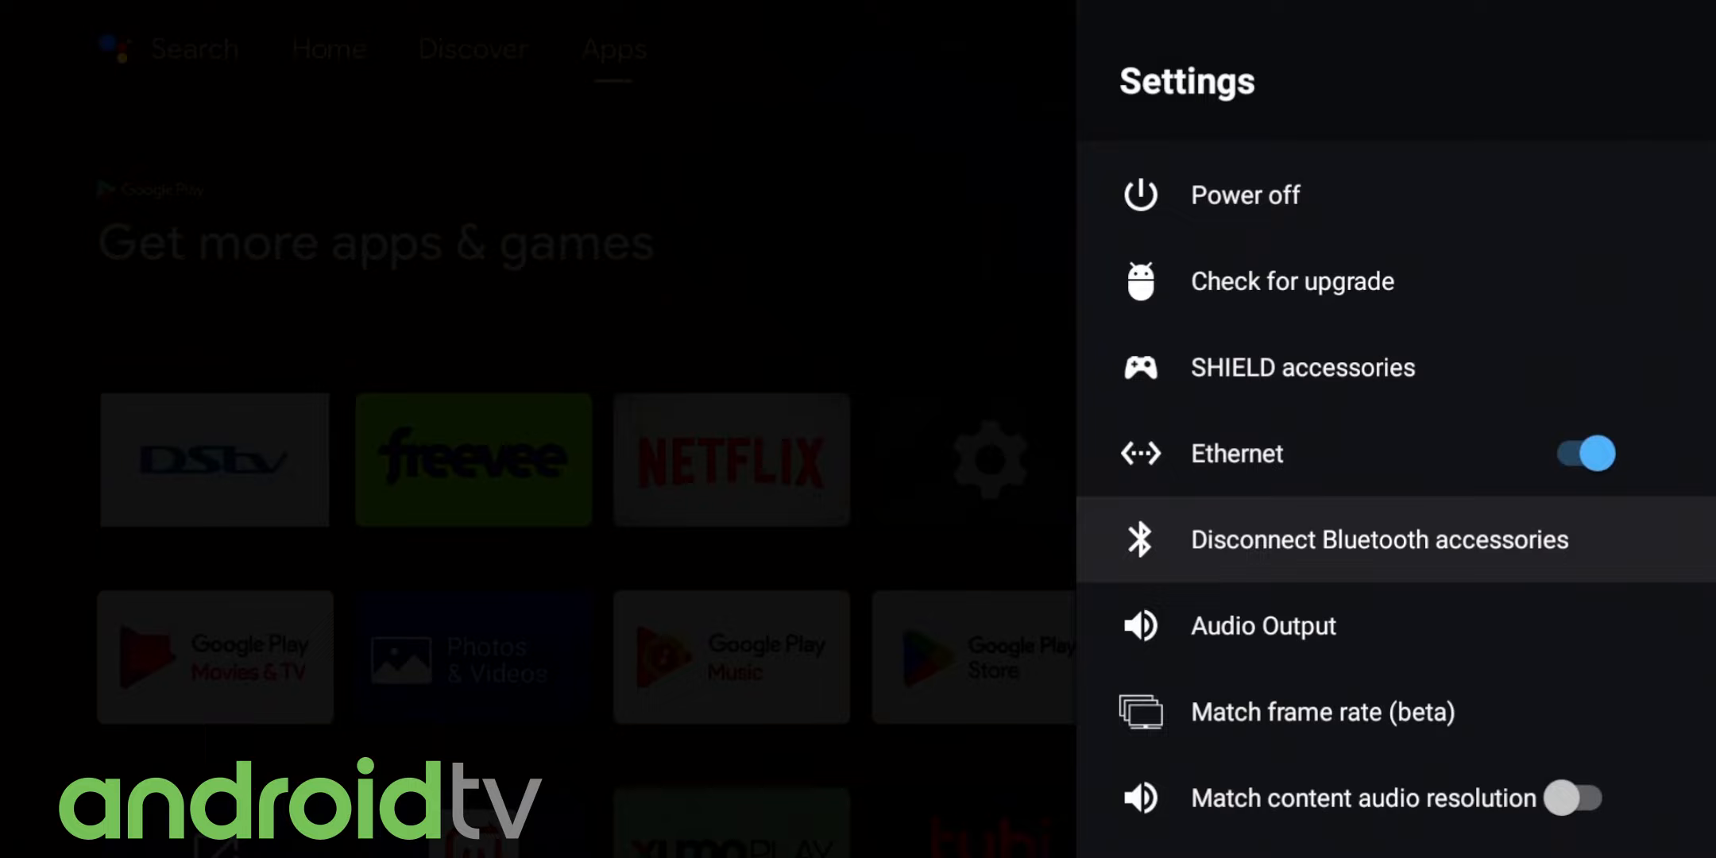
scroll(down, 3)
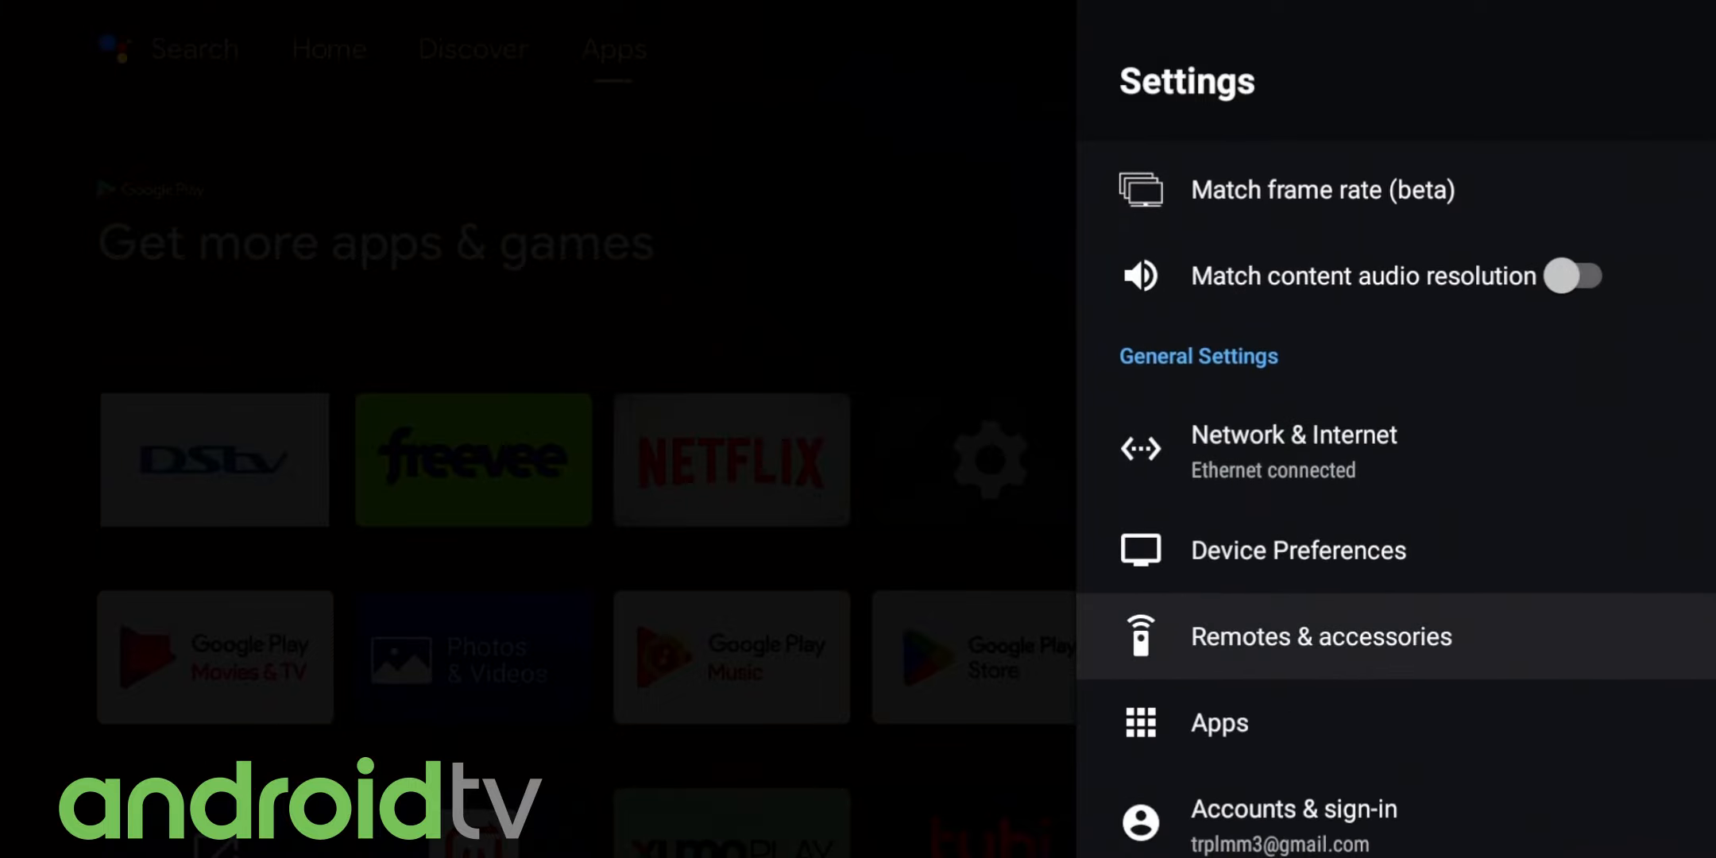
click(1295, 809)
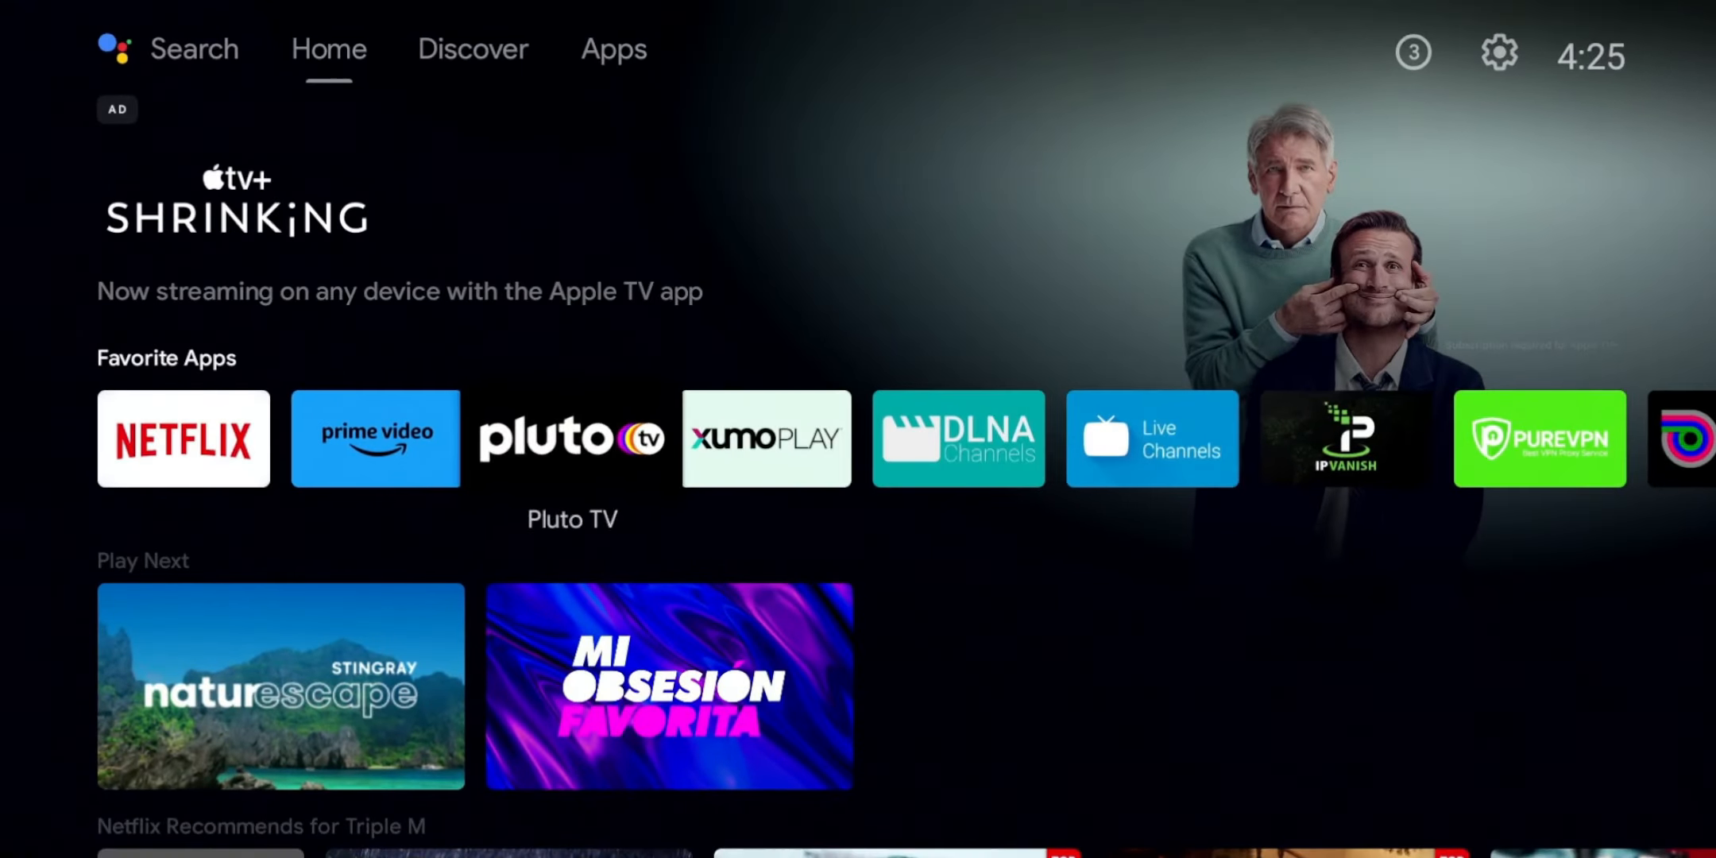
Step: Scroll the Android TV Favorite Apps row, then move to Google TV's For you page
scroll(right, 3)
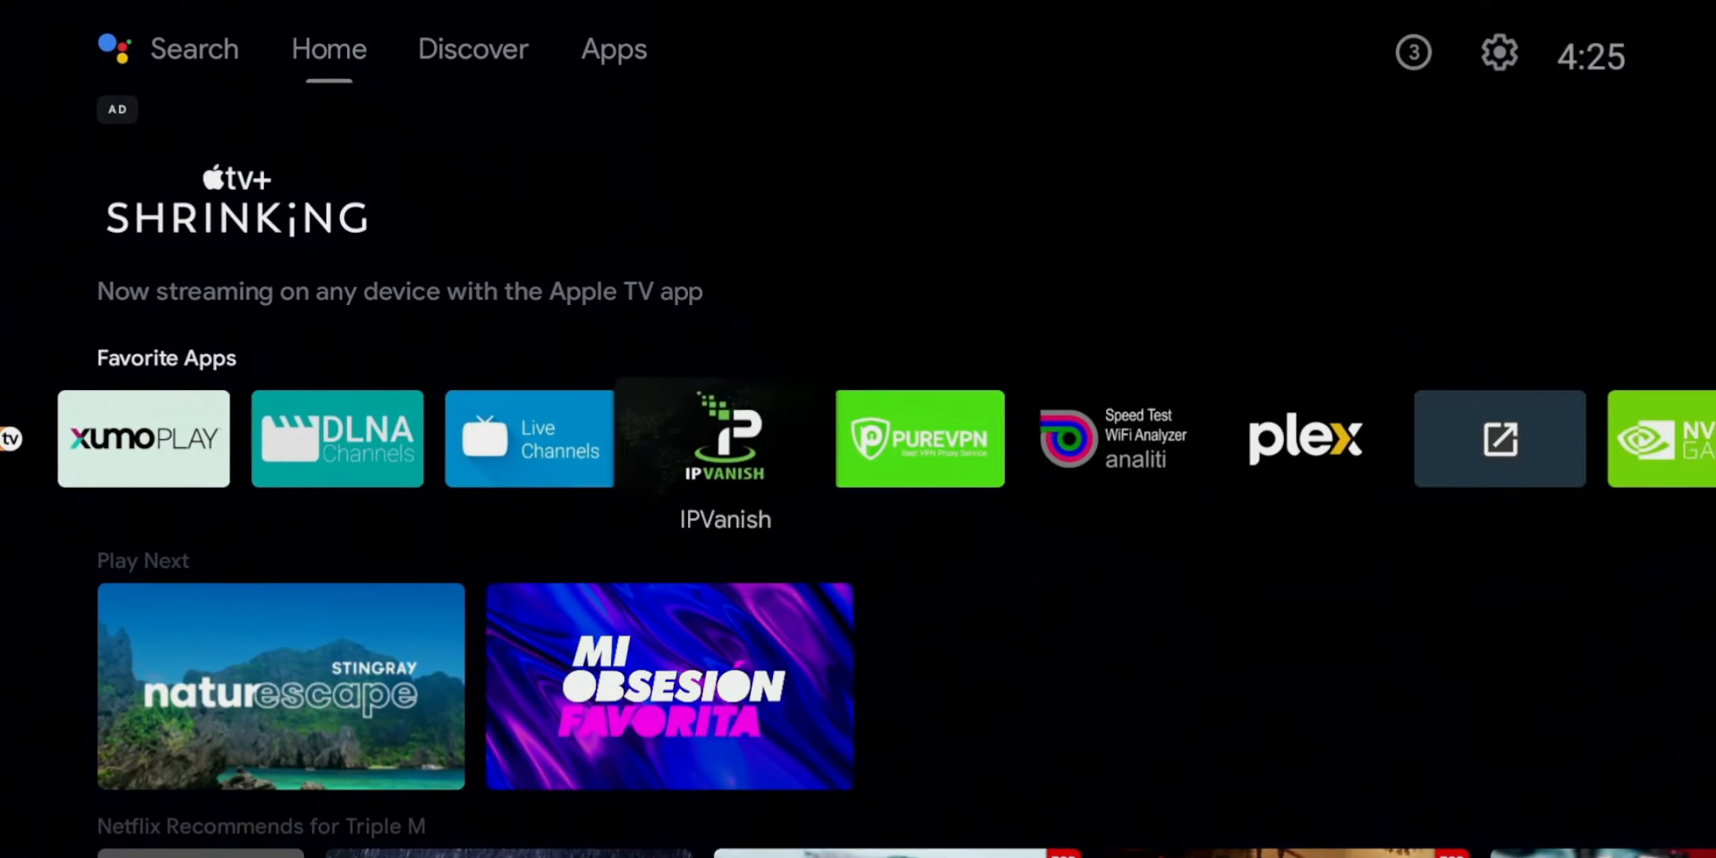
scroll(down, 3)
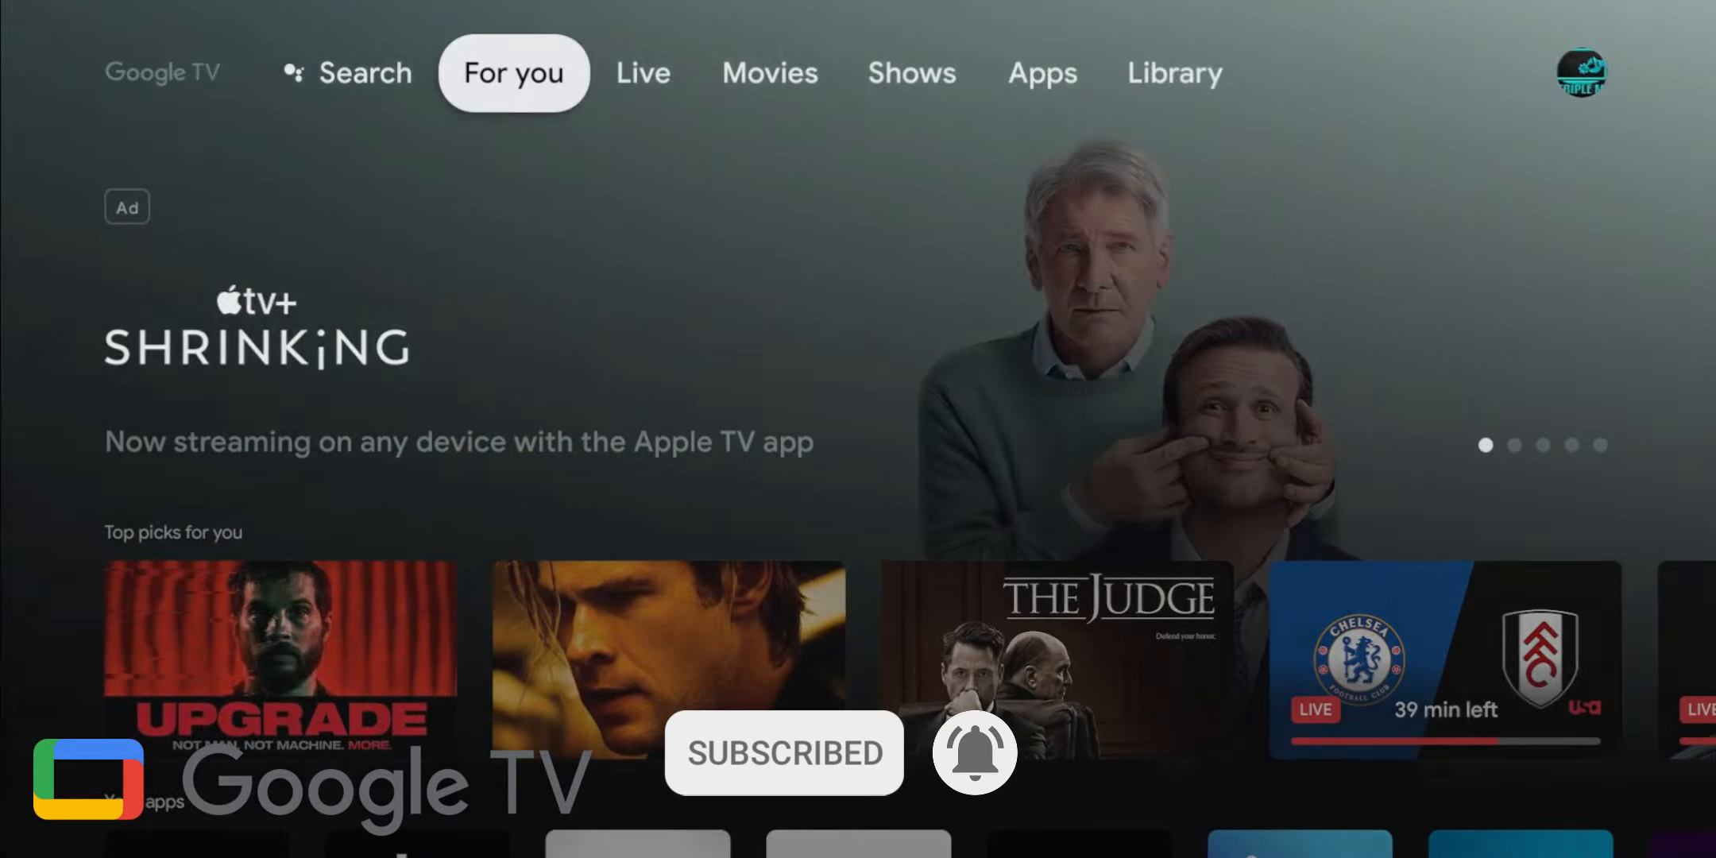
Step: Browse the Shrinking promotion and Top picks row, then view the Live tab's On now broadcasts
click(345, 73)
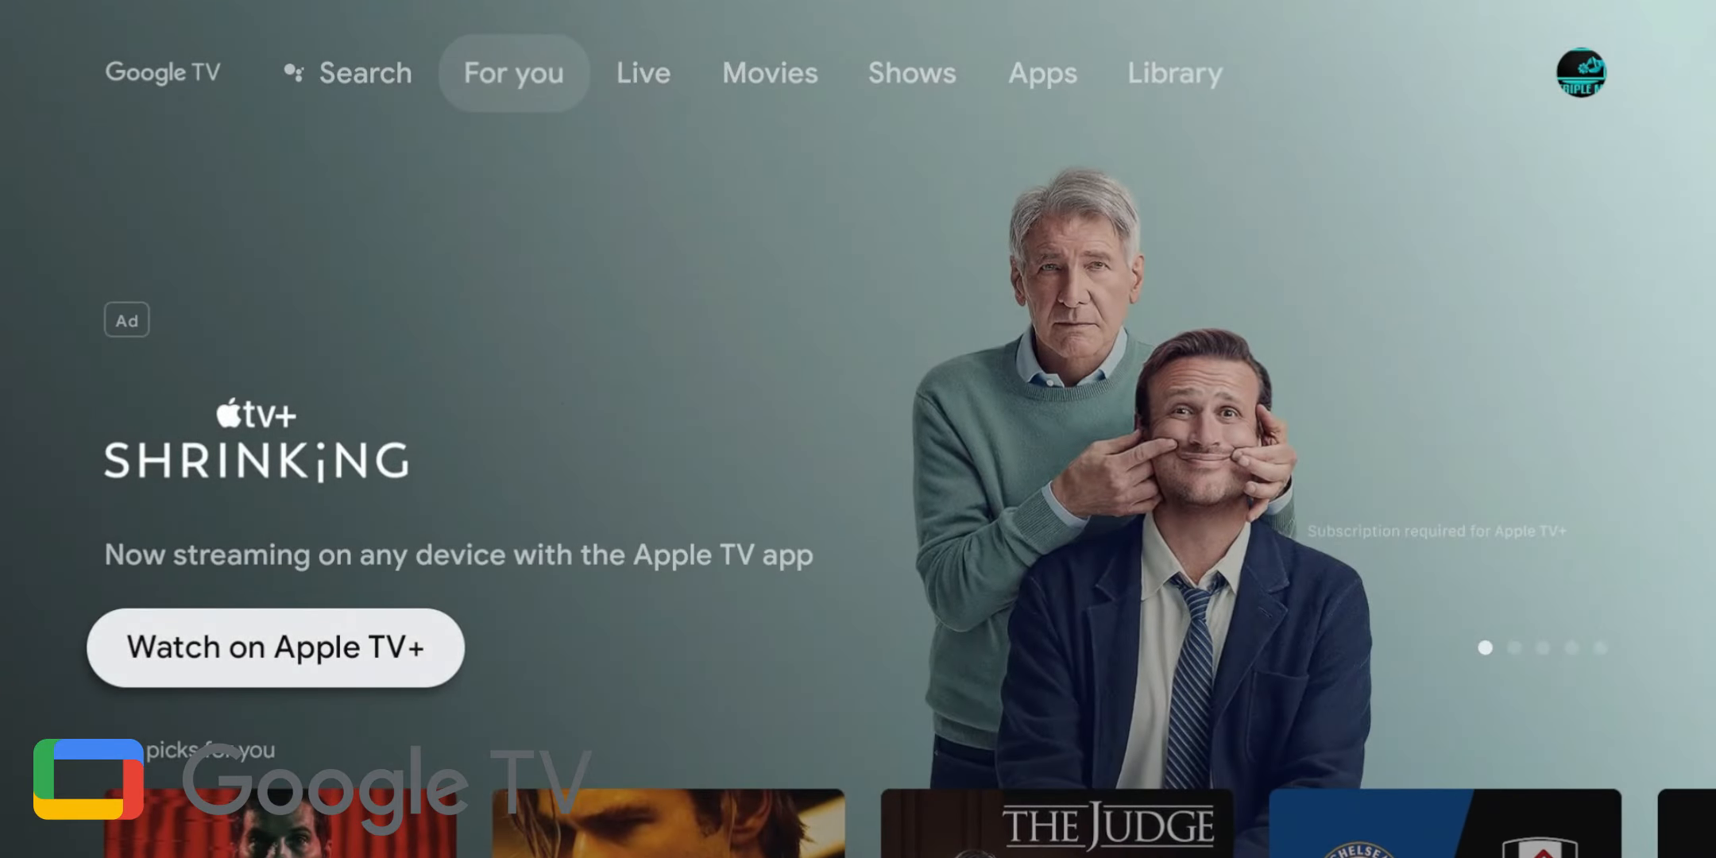
scroll(down, 3)
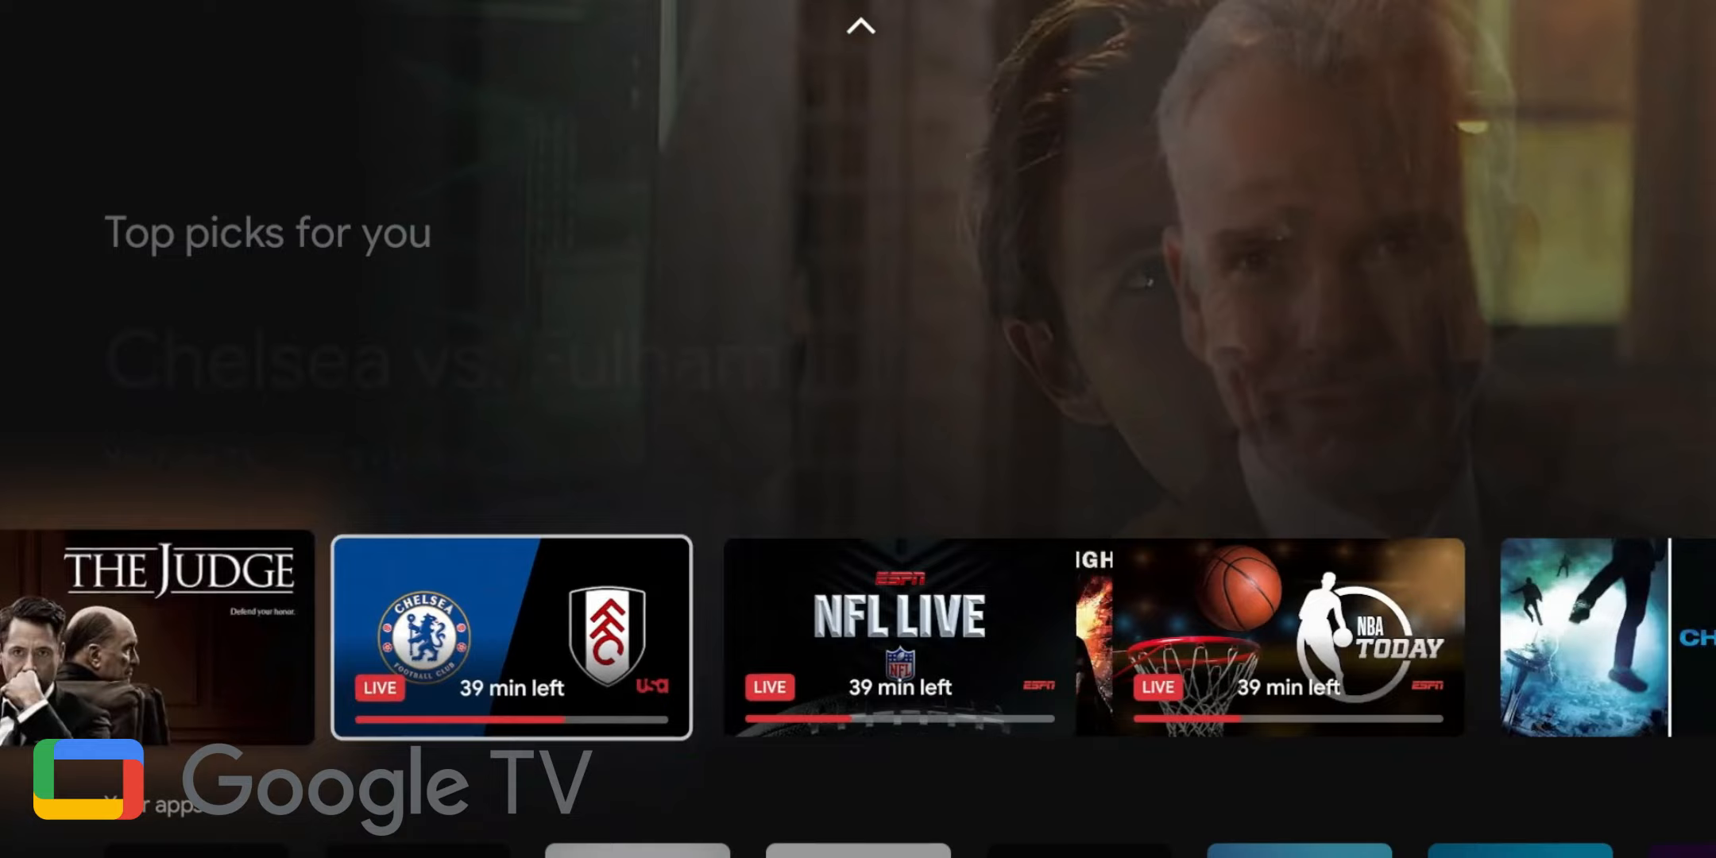
scroll(right, 3)
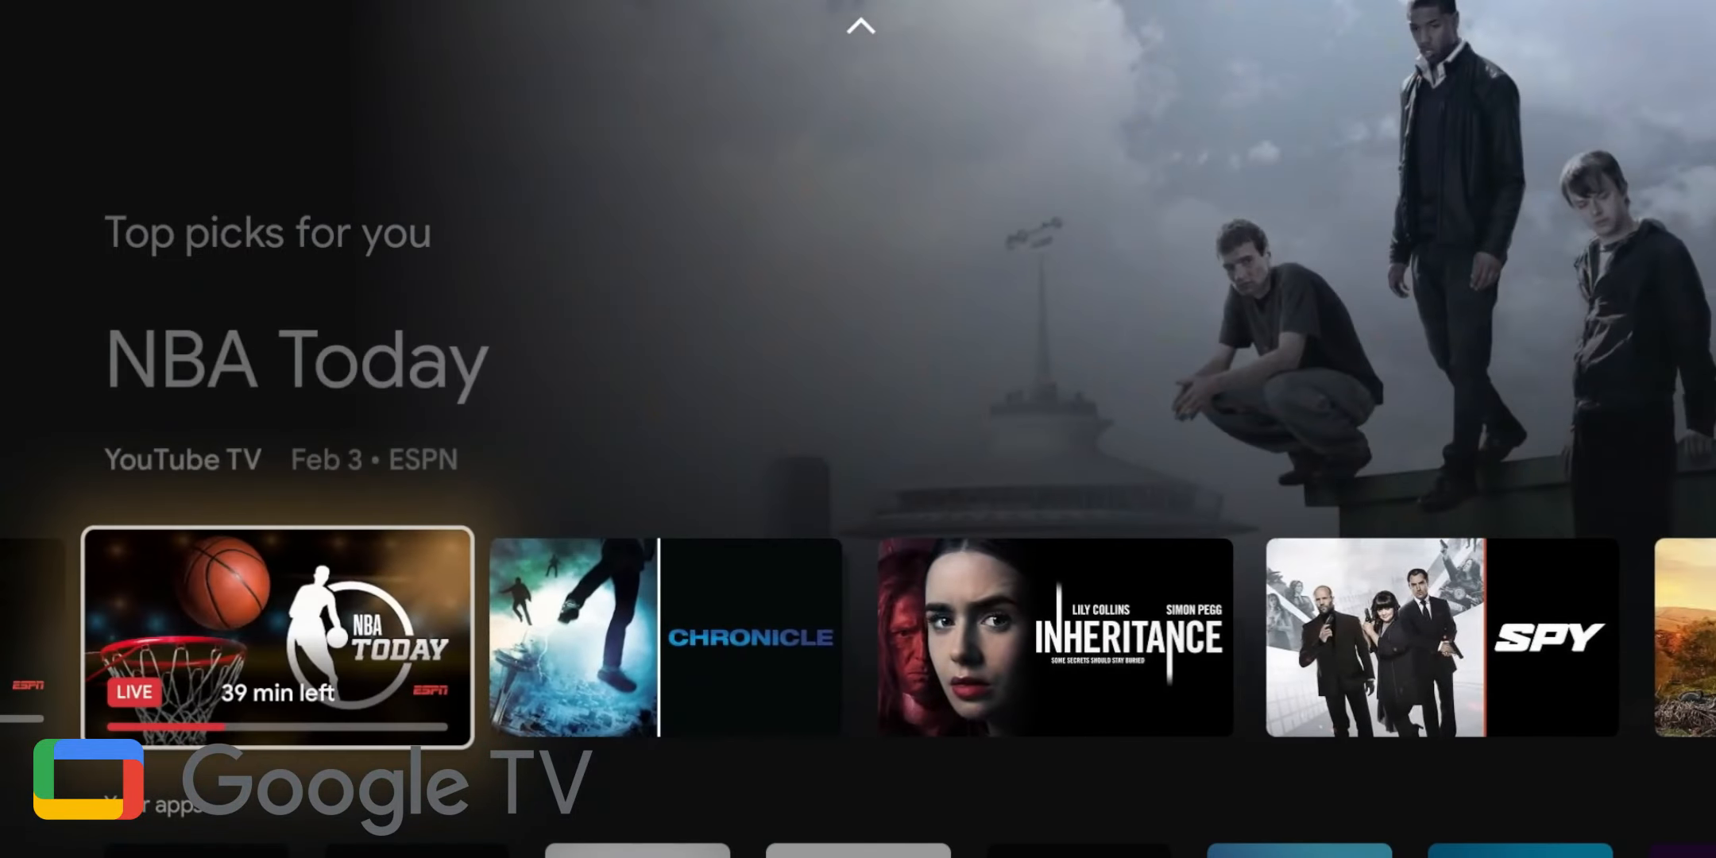
scroll(right, 3)
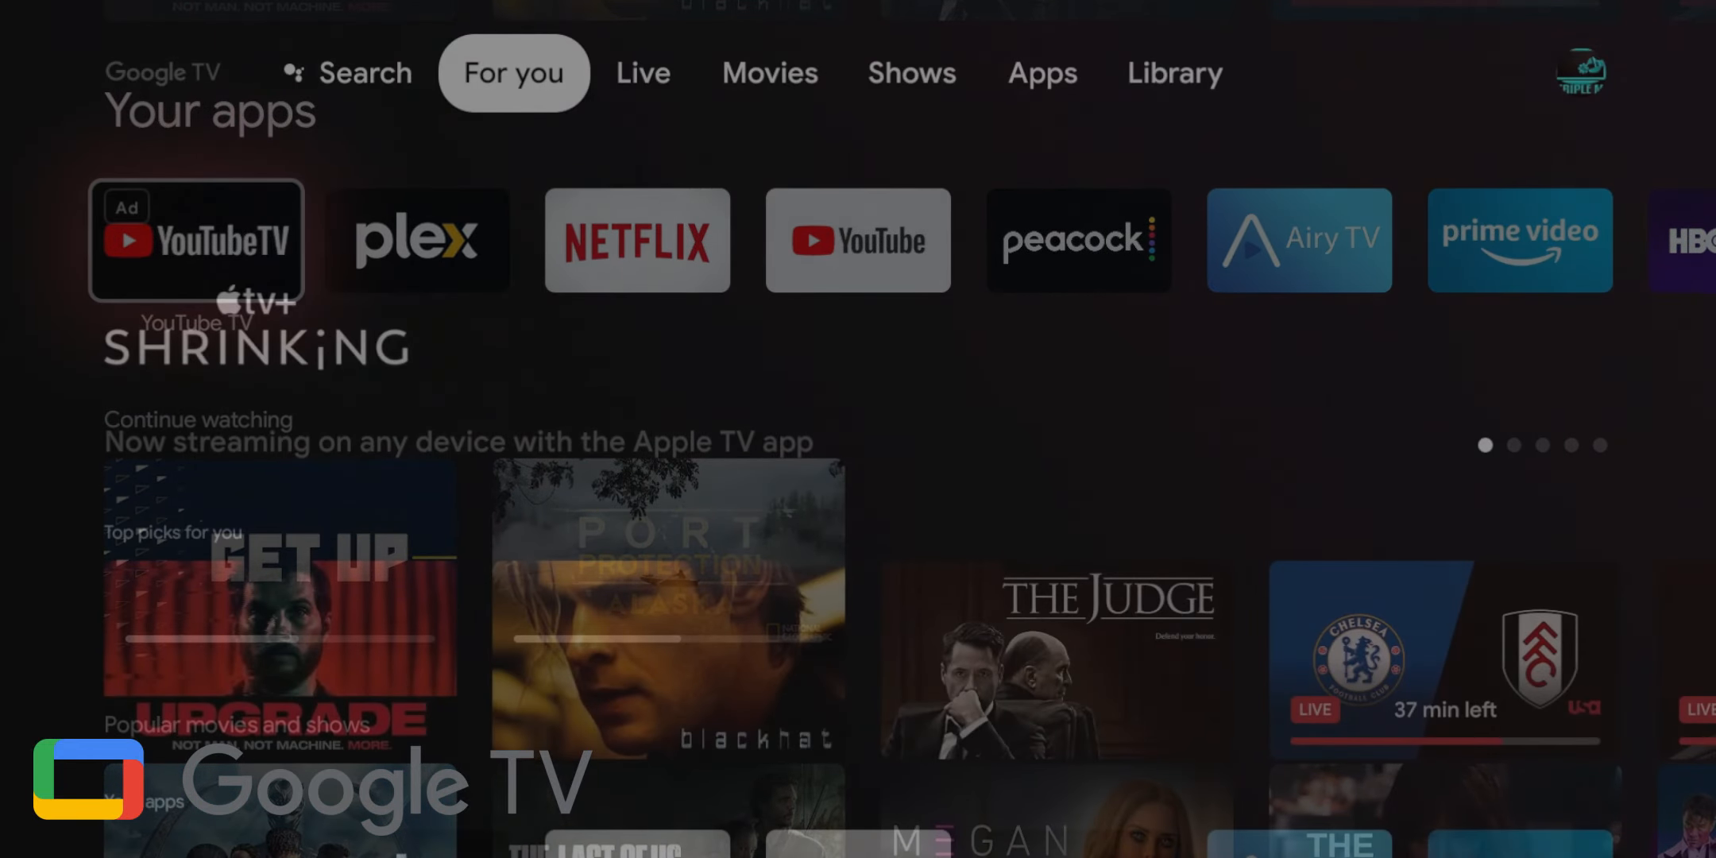
click(643, 73)
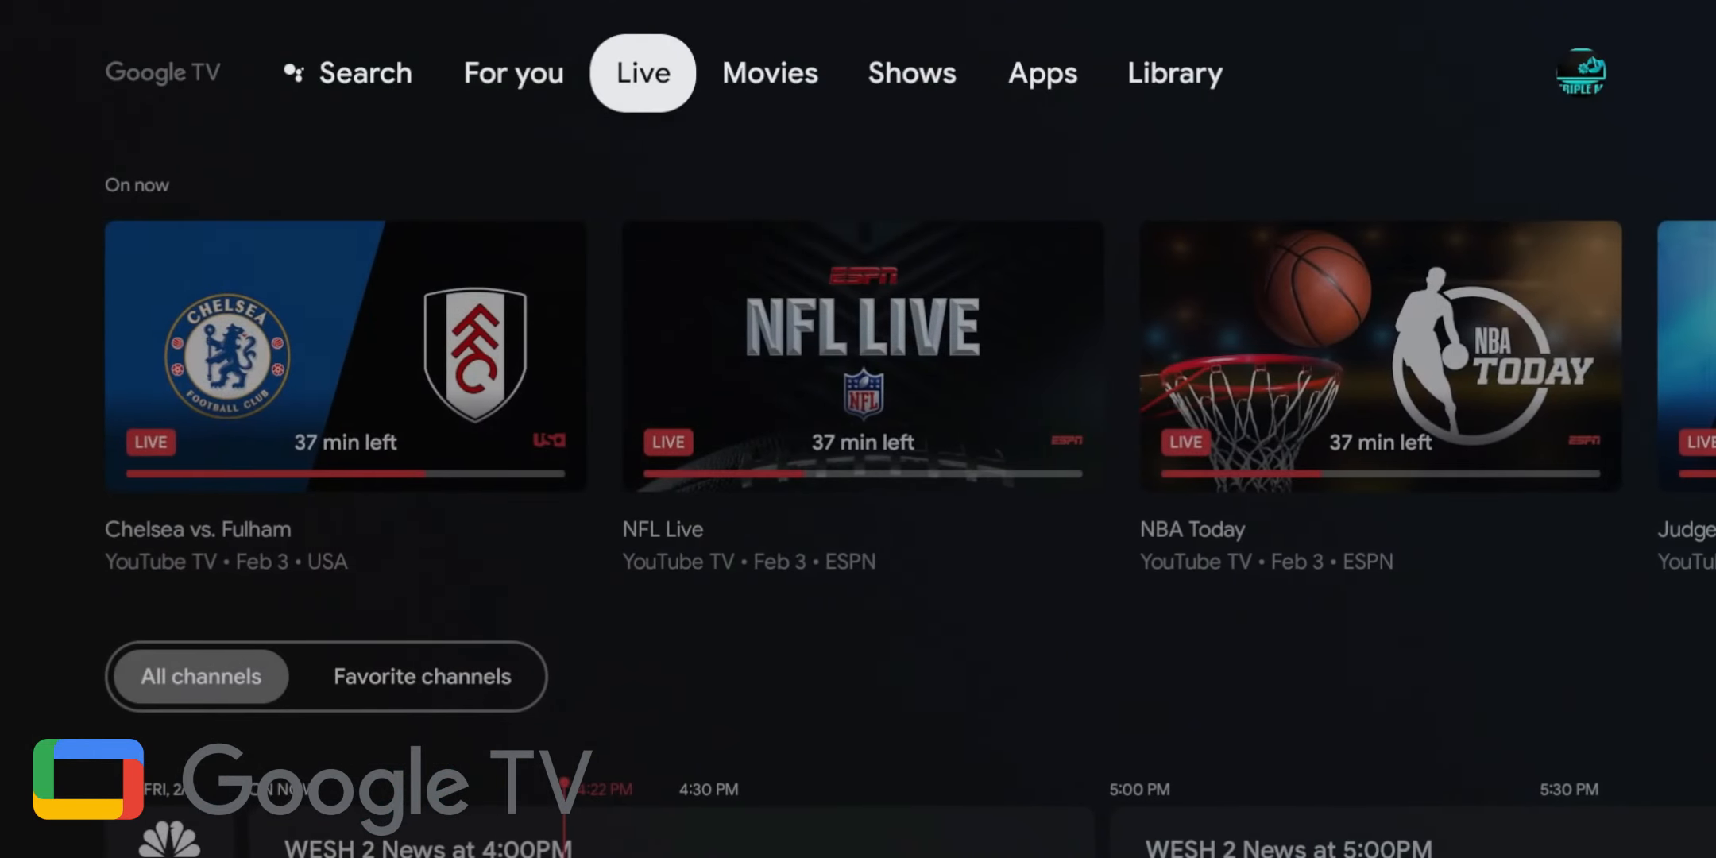
Step: Scroll the On now row and Library recordings, then open the profile avatar's account panel
scroll(right, 3)
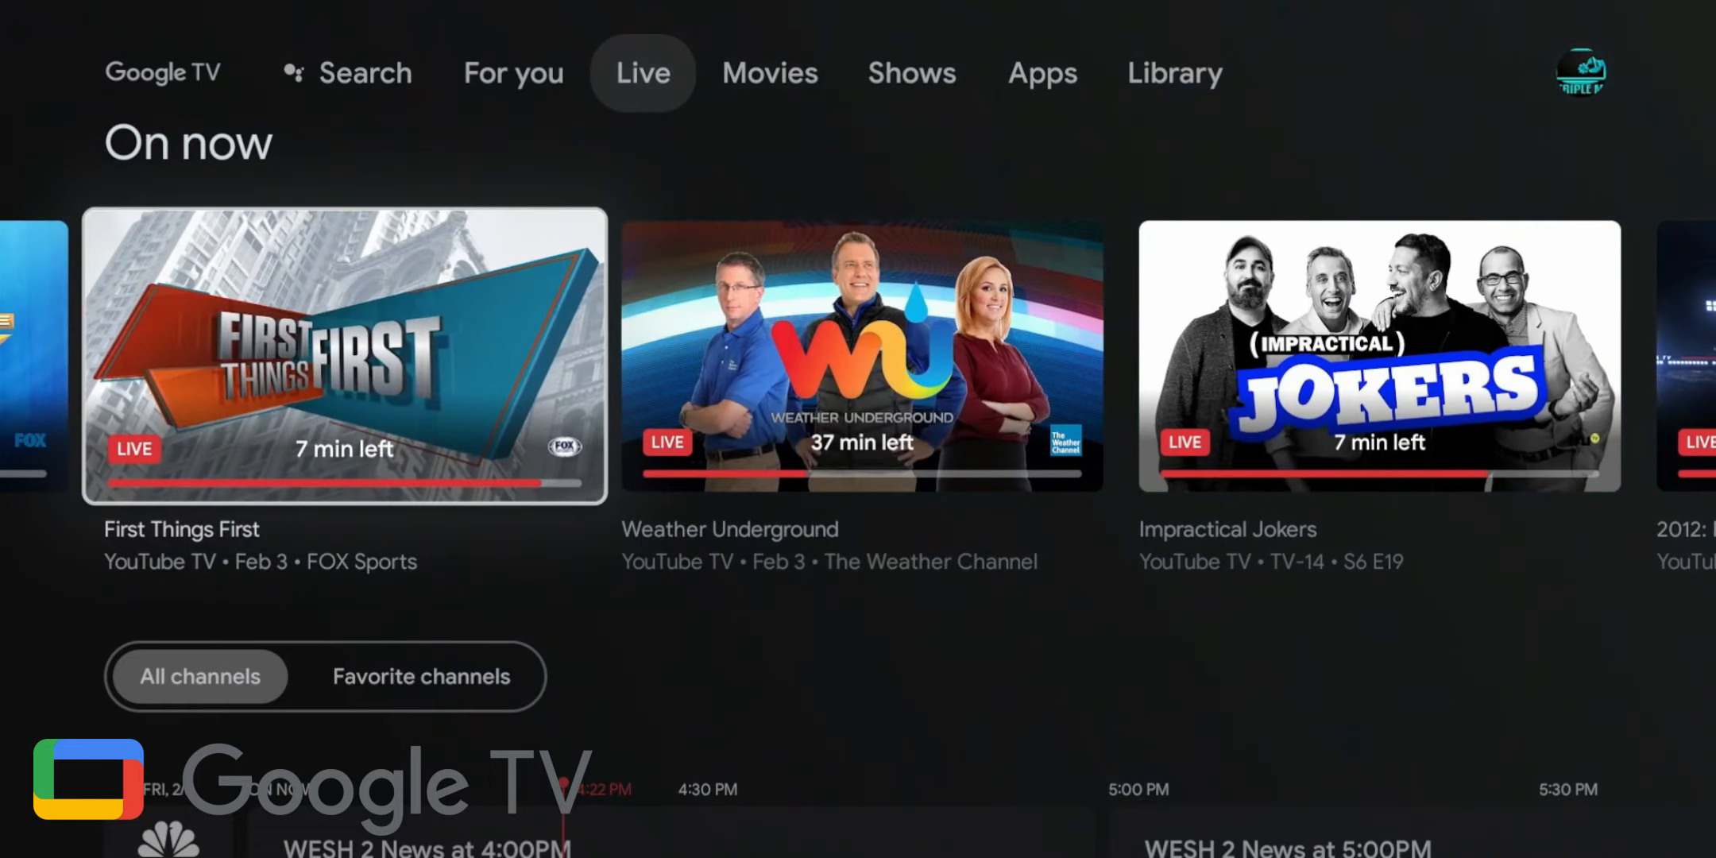
scroll(down, 3)
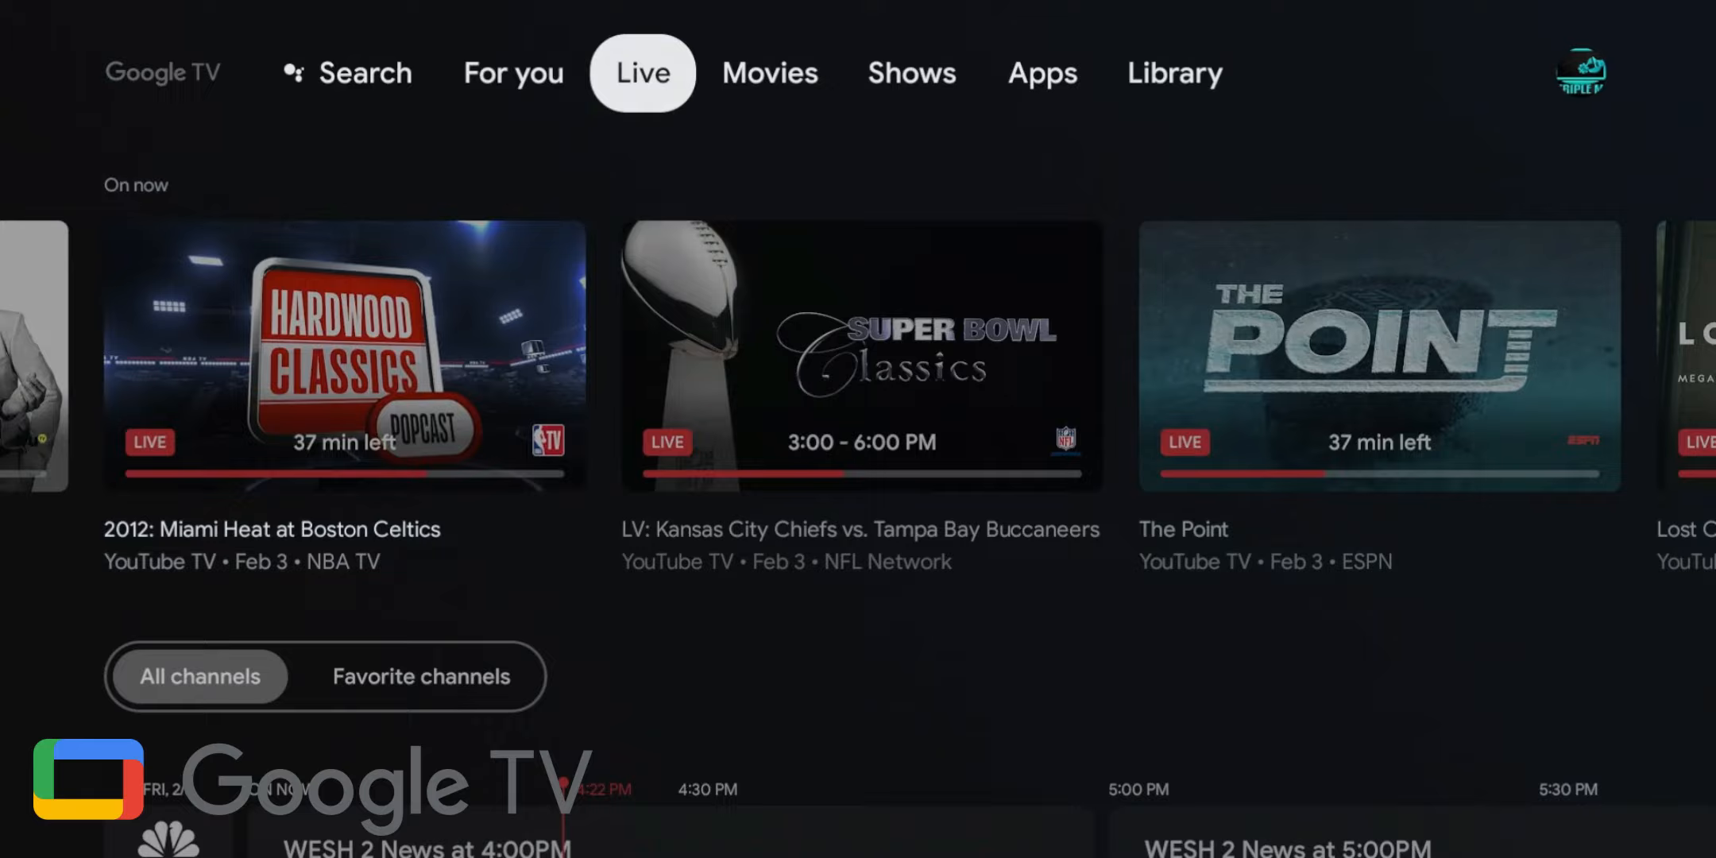
click(768, 72)
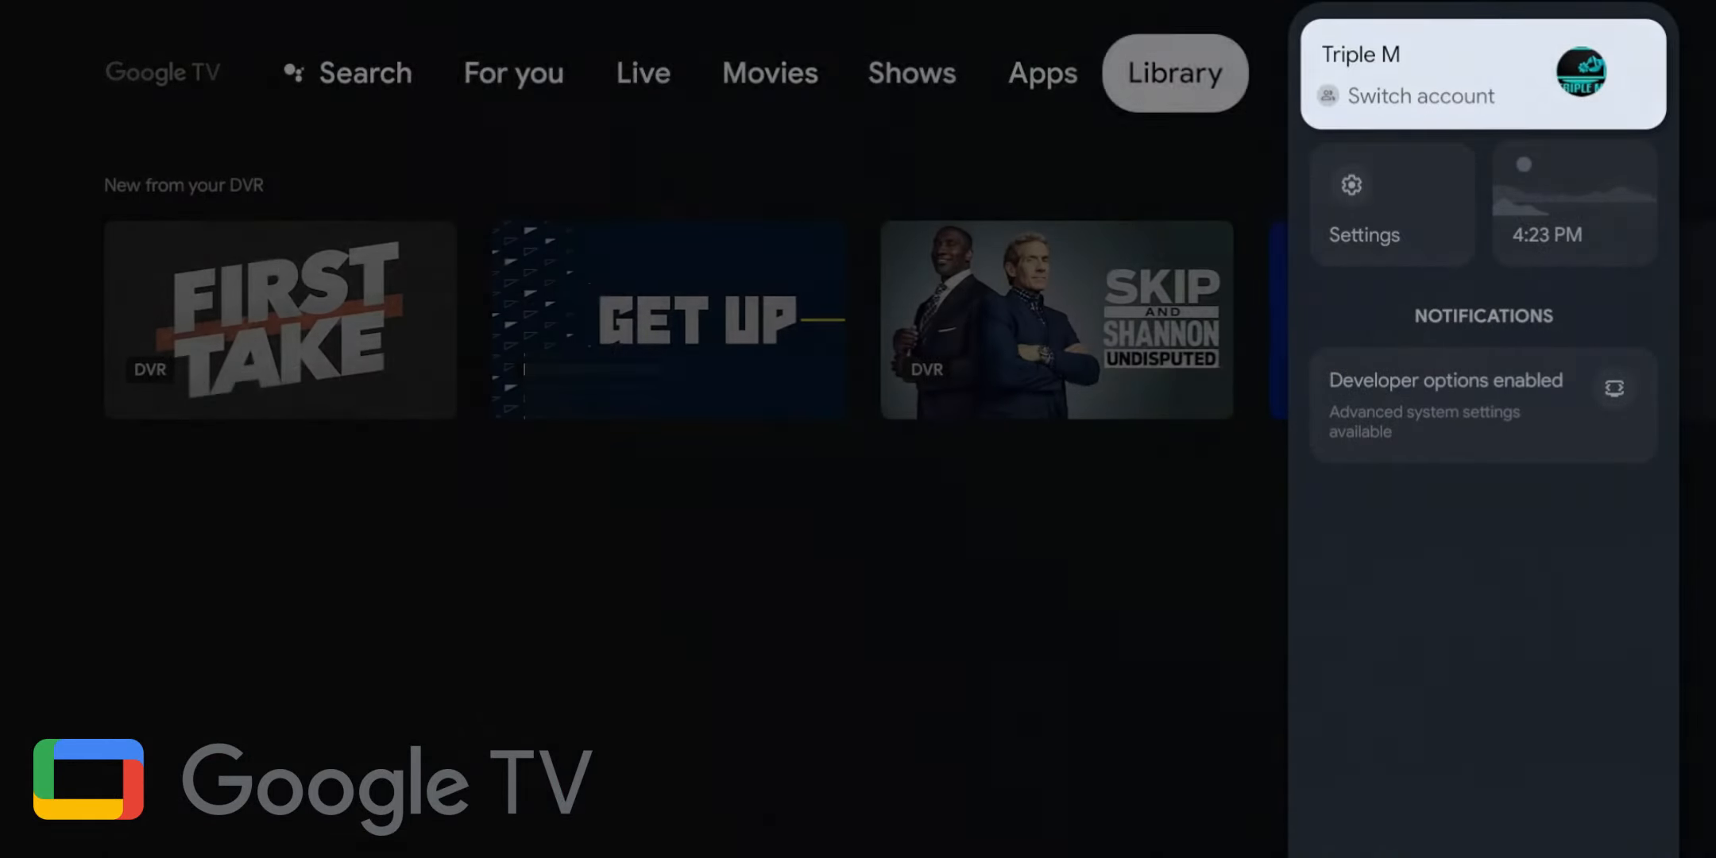
Step: Open Google TV's account chooser, then Android TV's network, device and app settings list
click(1419, 95)
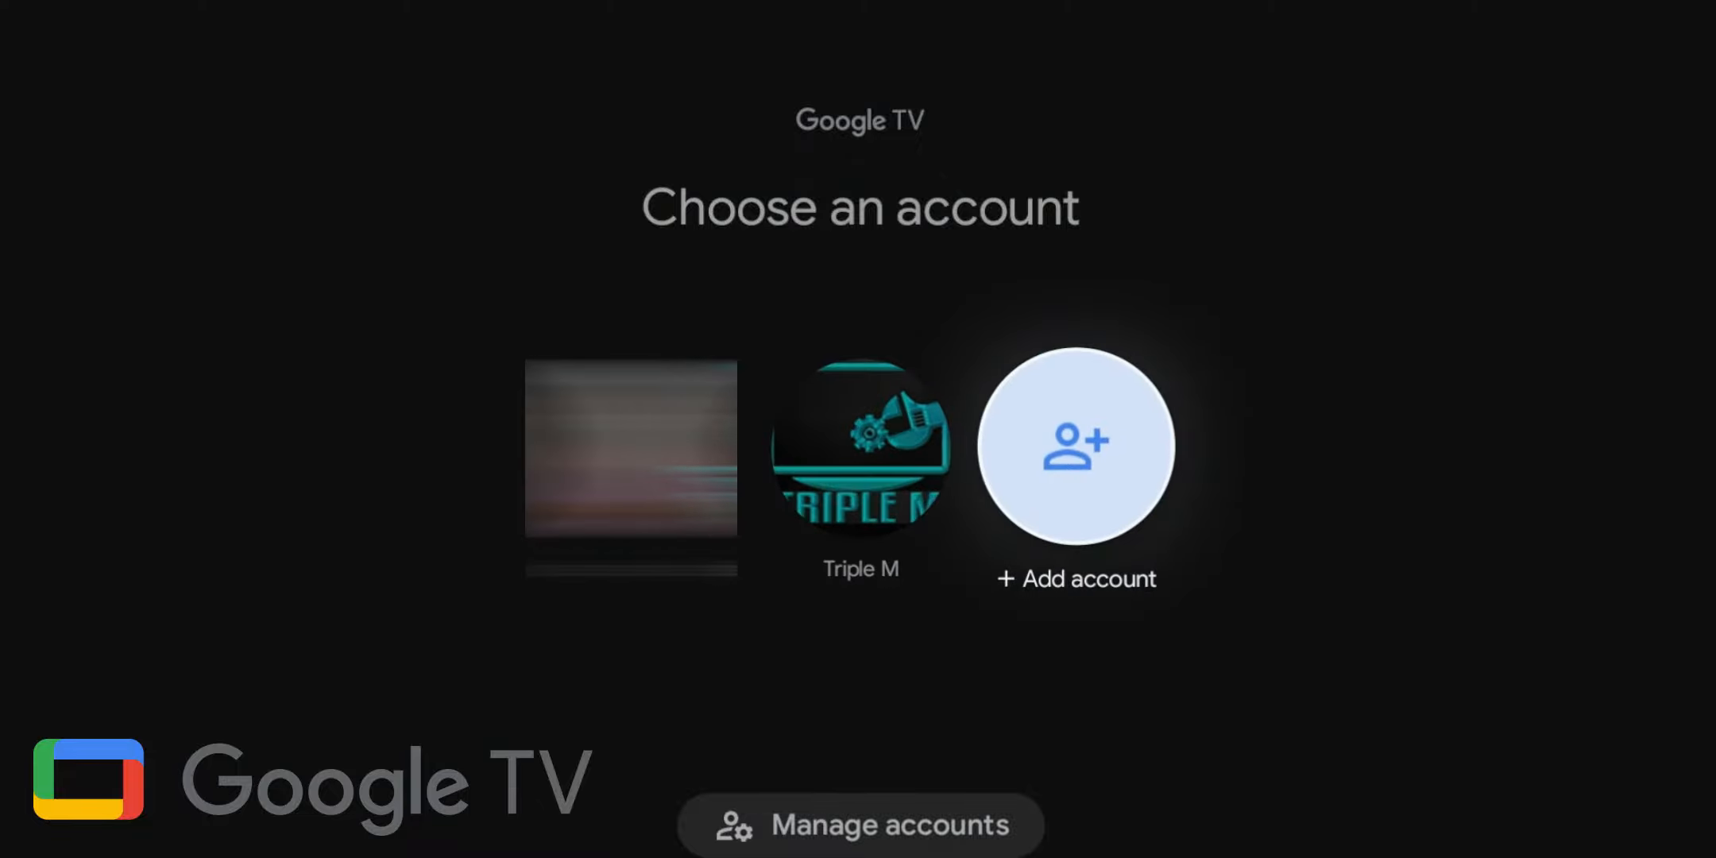
click(1076, 445)
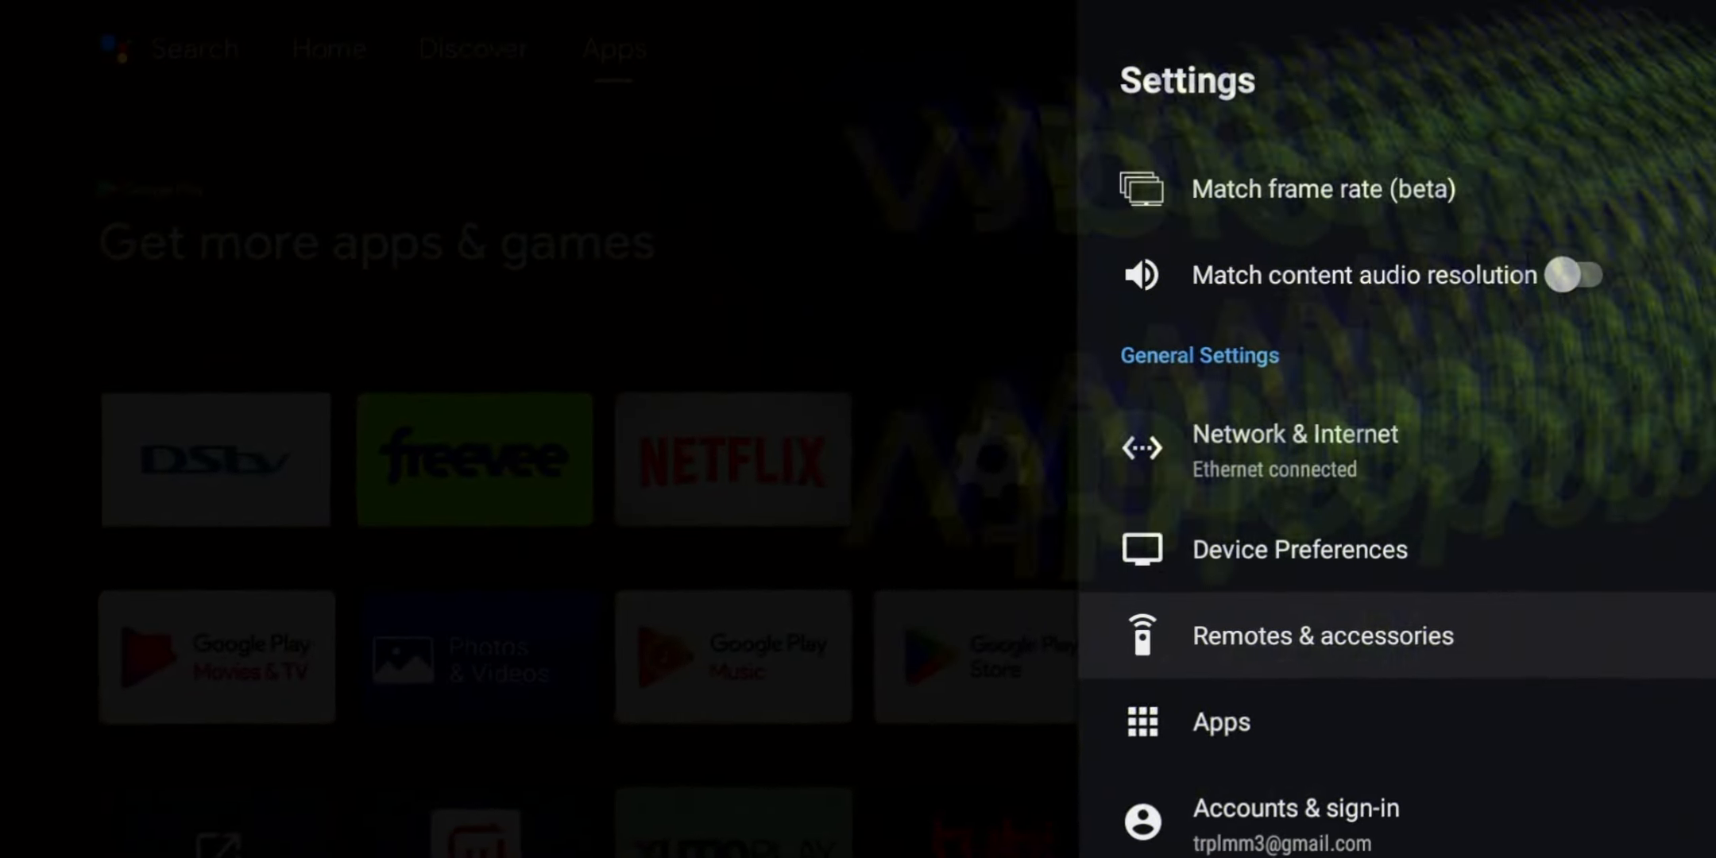
Step: Open Accounts & sign-in to see Add account types, then highlight Remove in Customize channels
click(1296, 808)
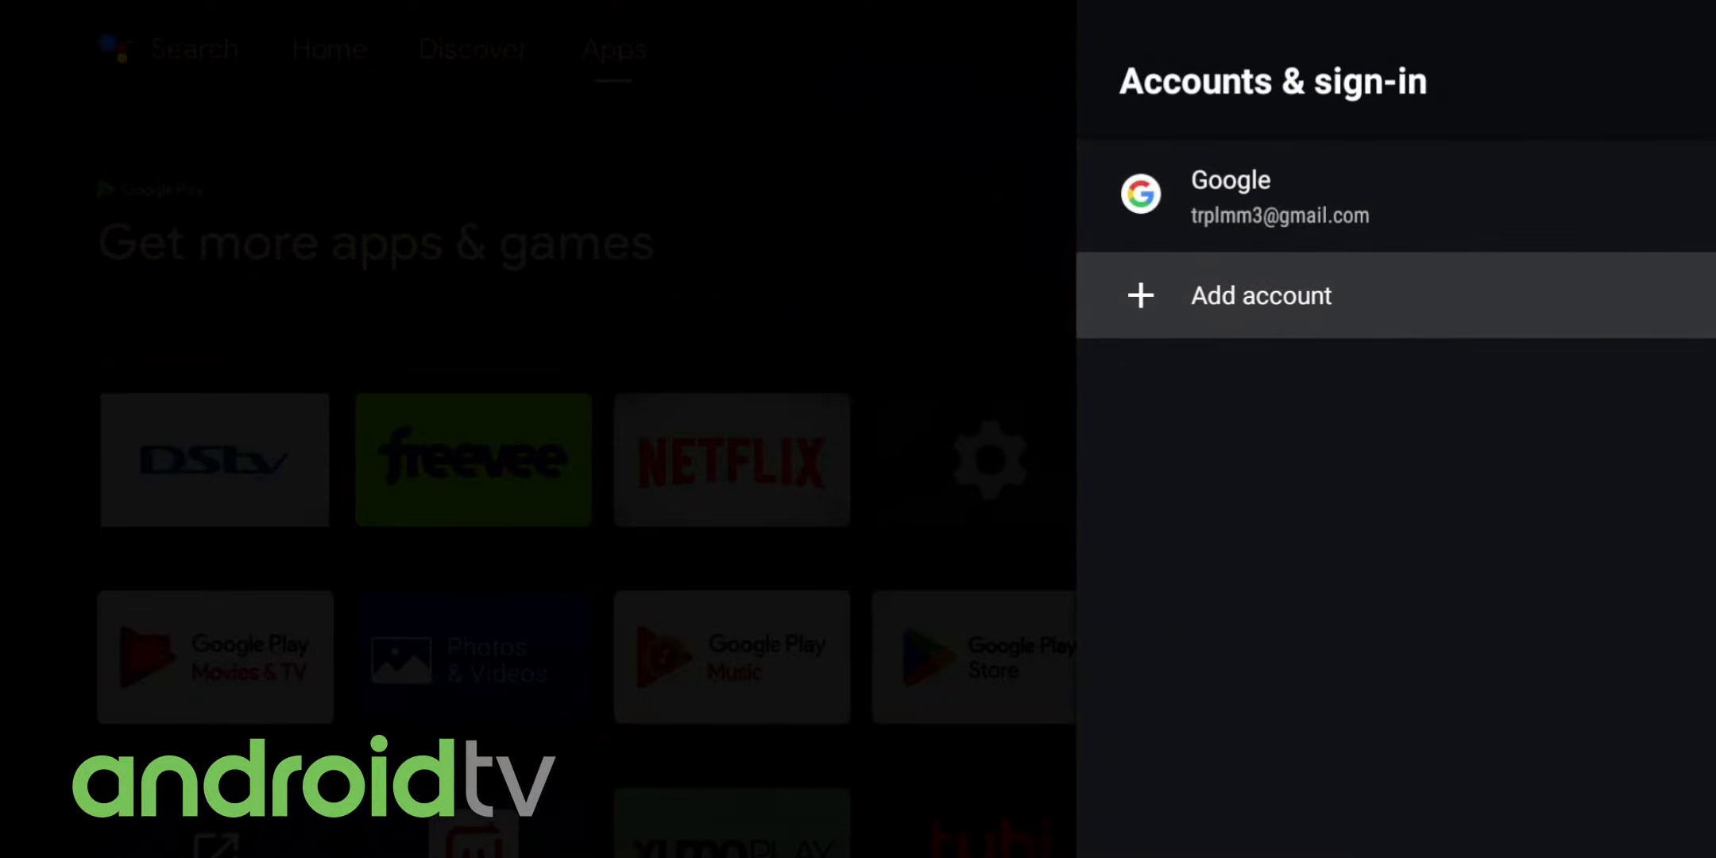
click(1260, 294)
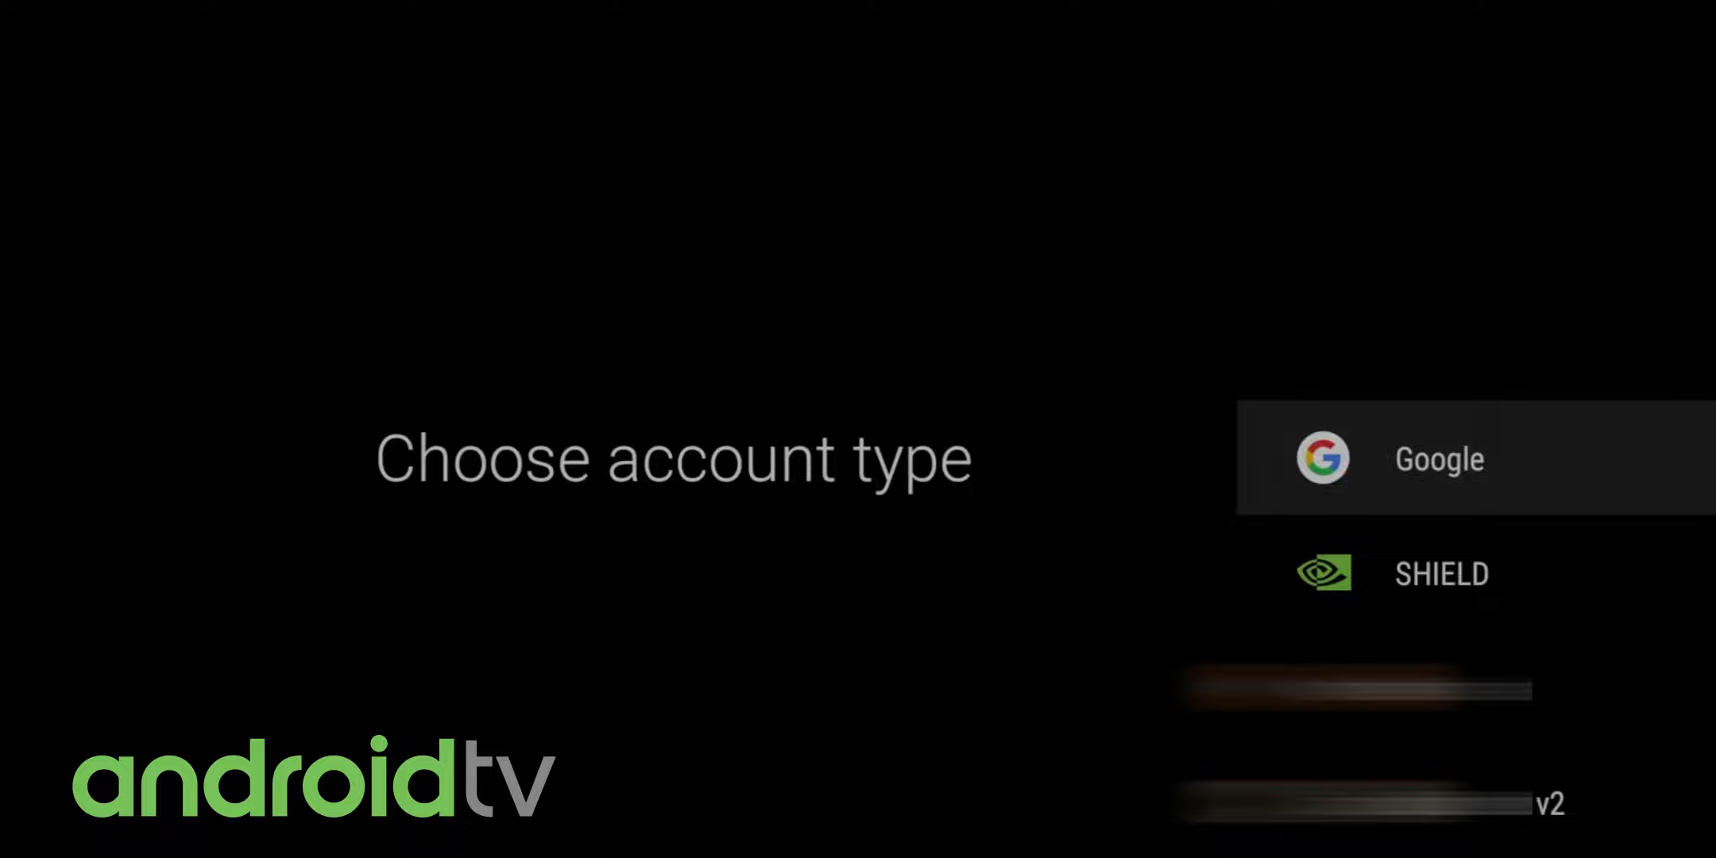
click(1437, 459)
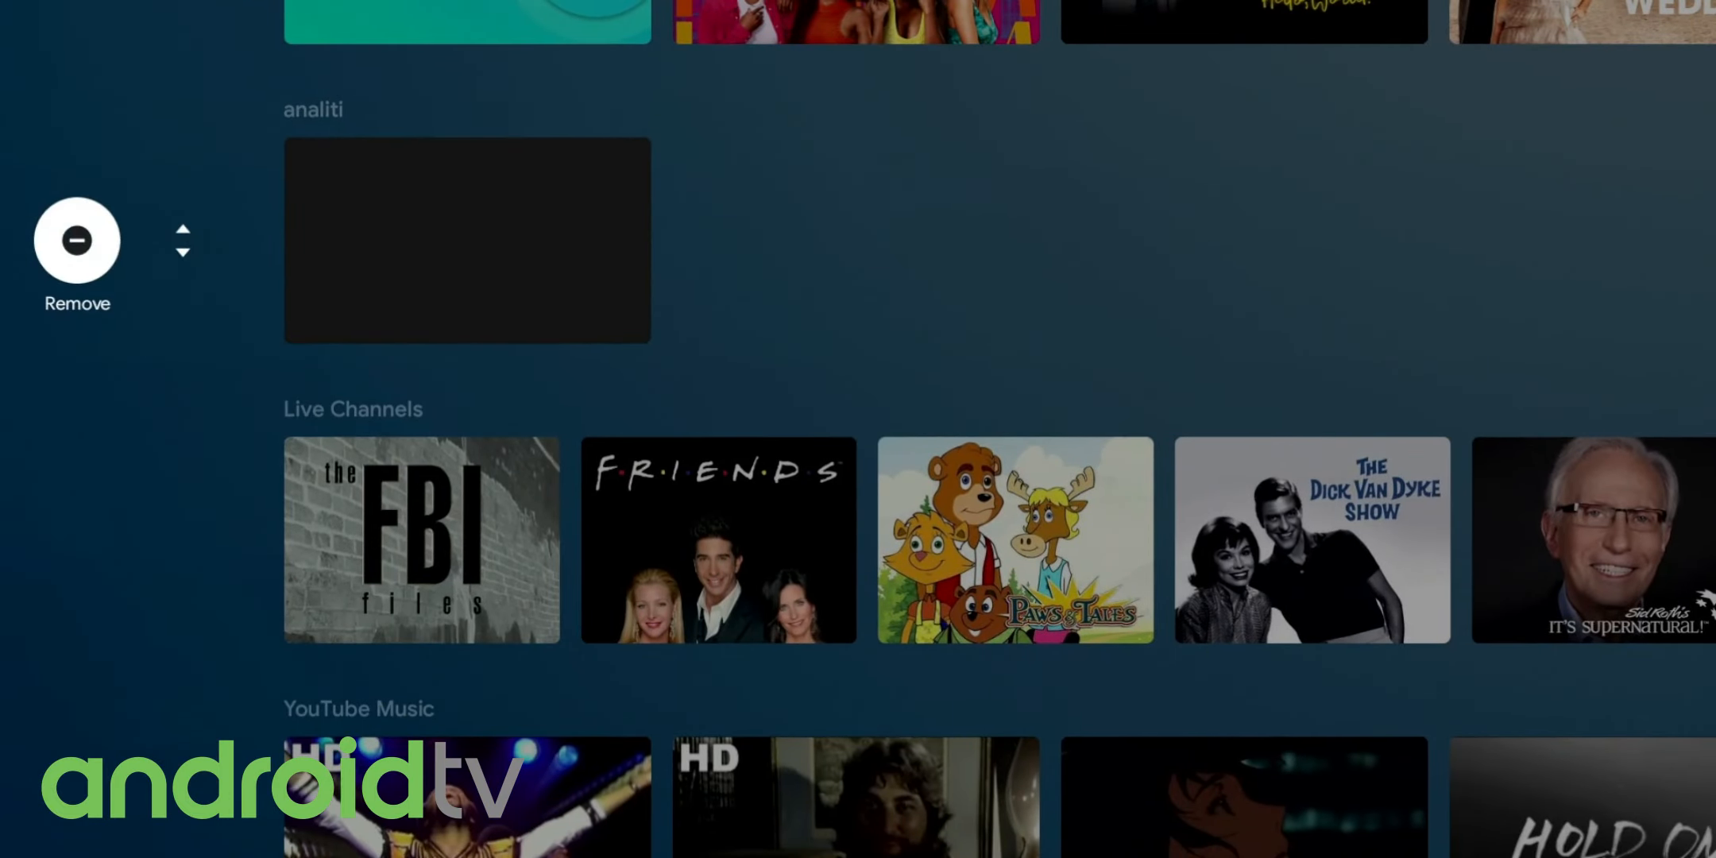
Step: Scroll Google TV's Movies tab past Hulu and Peacock titles to Popular movies
scroll(down, 3)
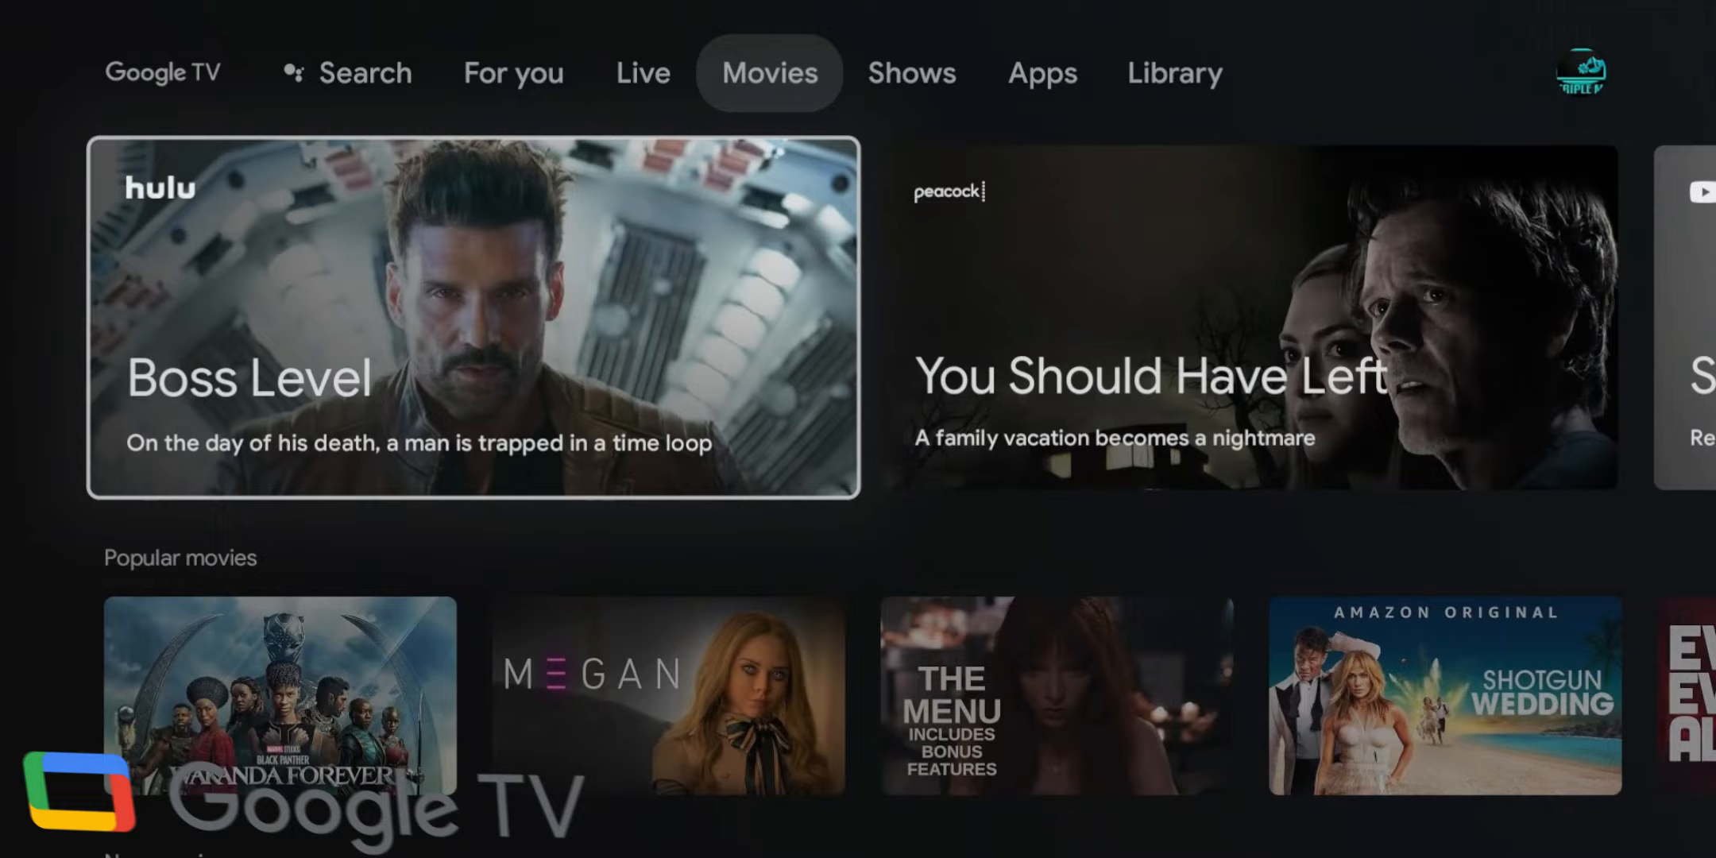
Step: Visit the unknown-sources security page, go back Home, and scroll Favorite Apps to HDHomeRun
click(1040, 72)
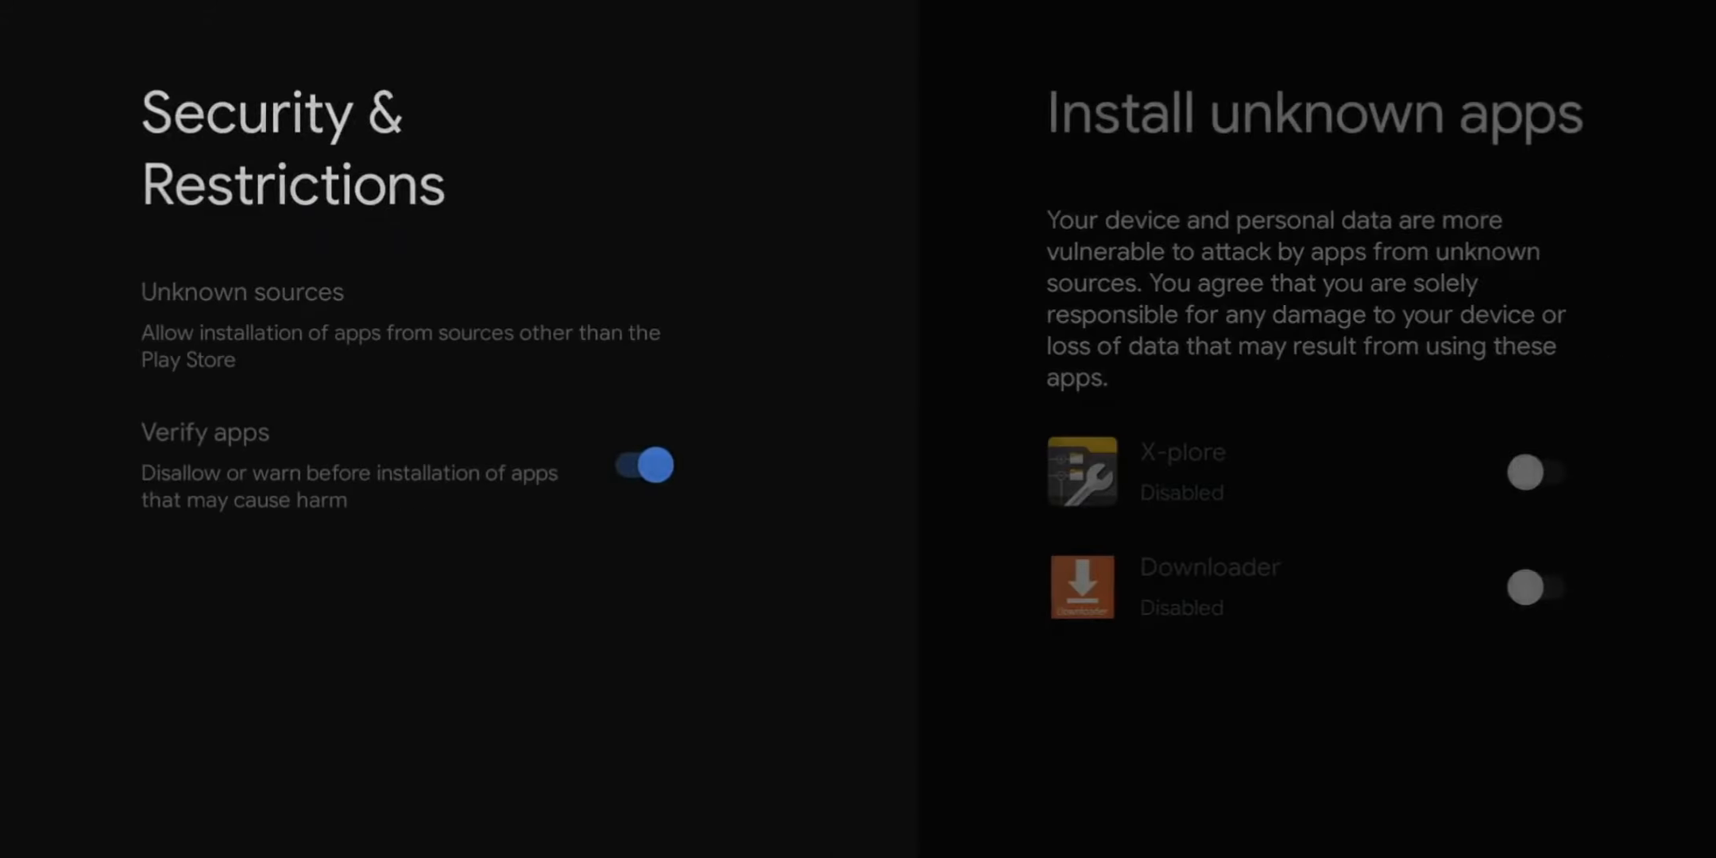
key(Back)
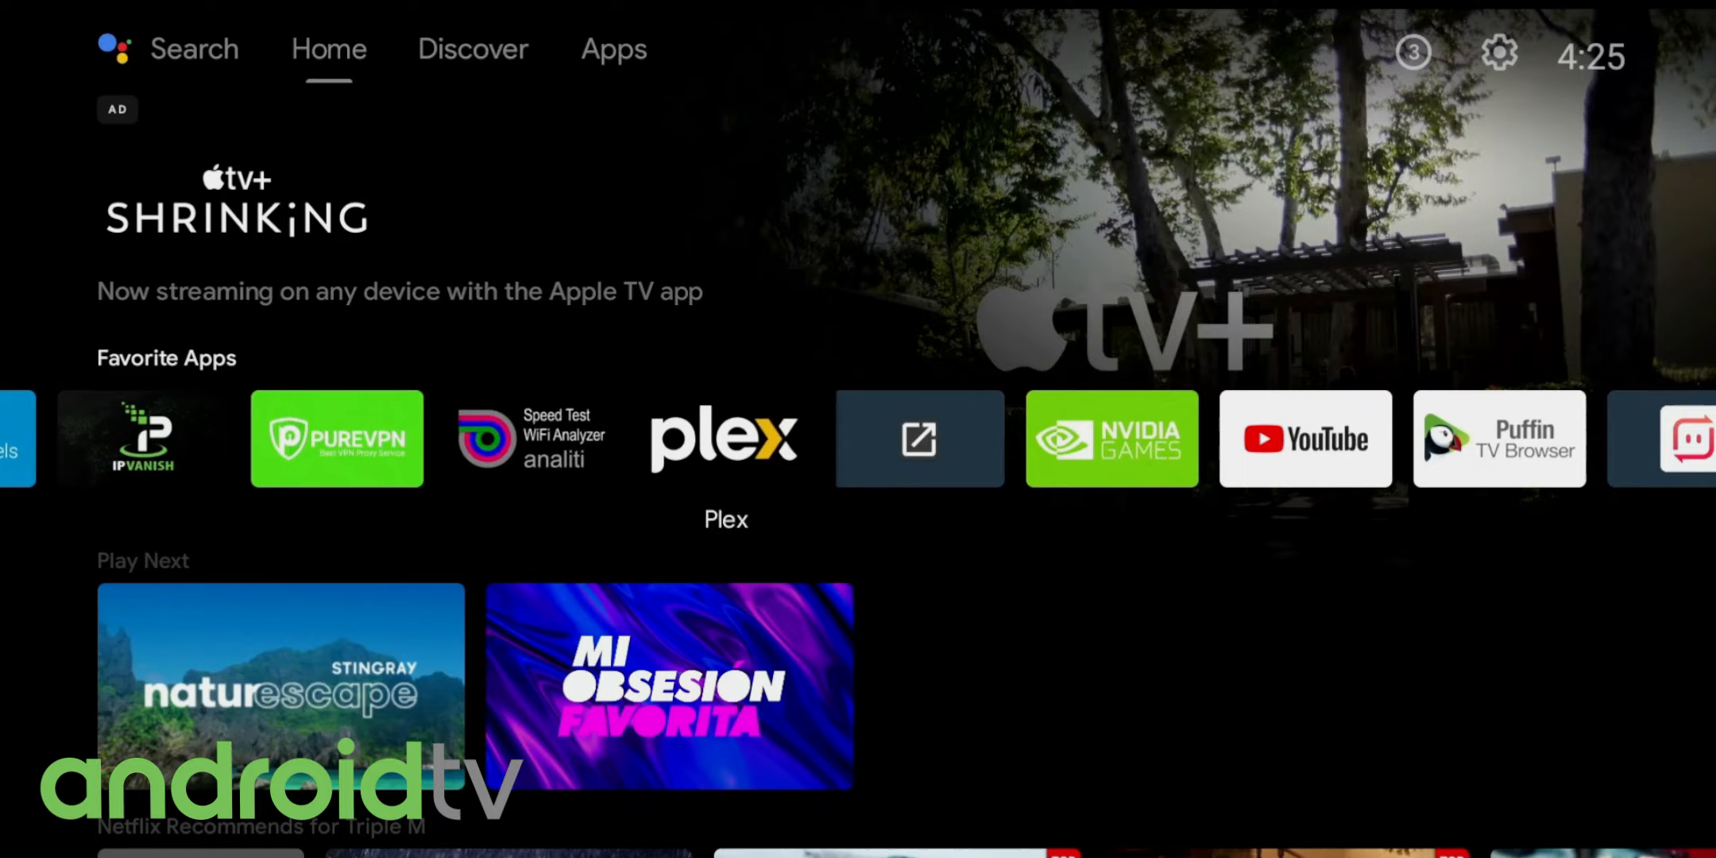
scroll(right, 3)
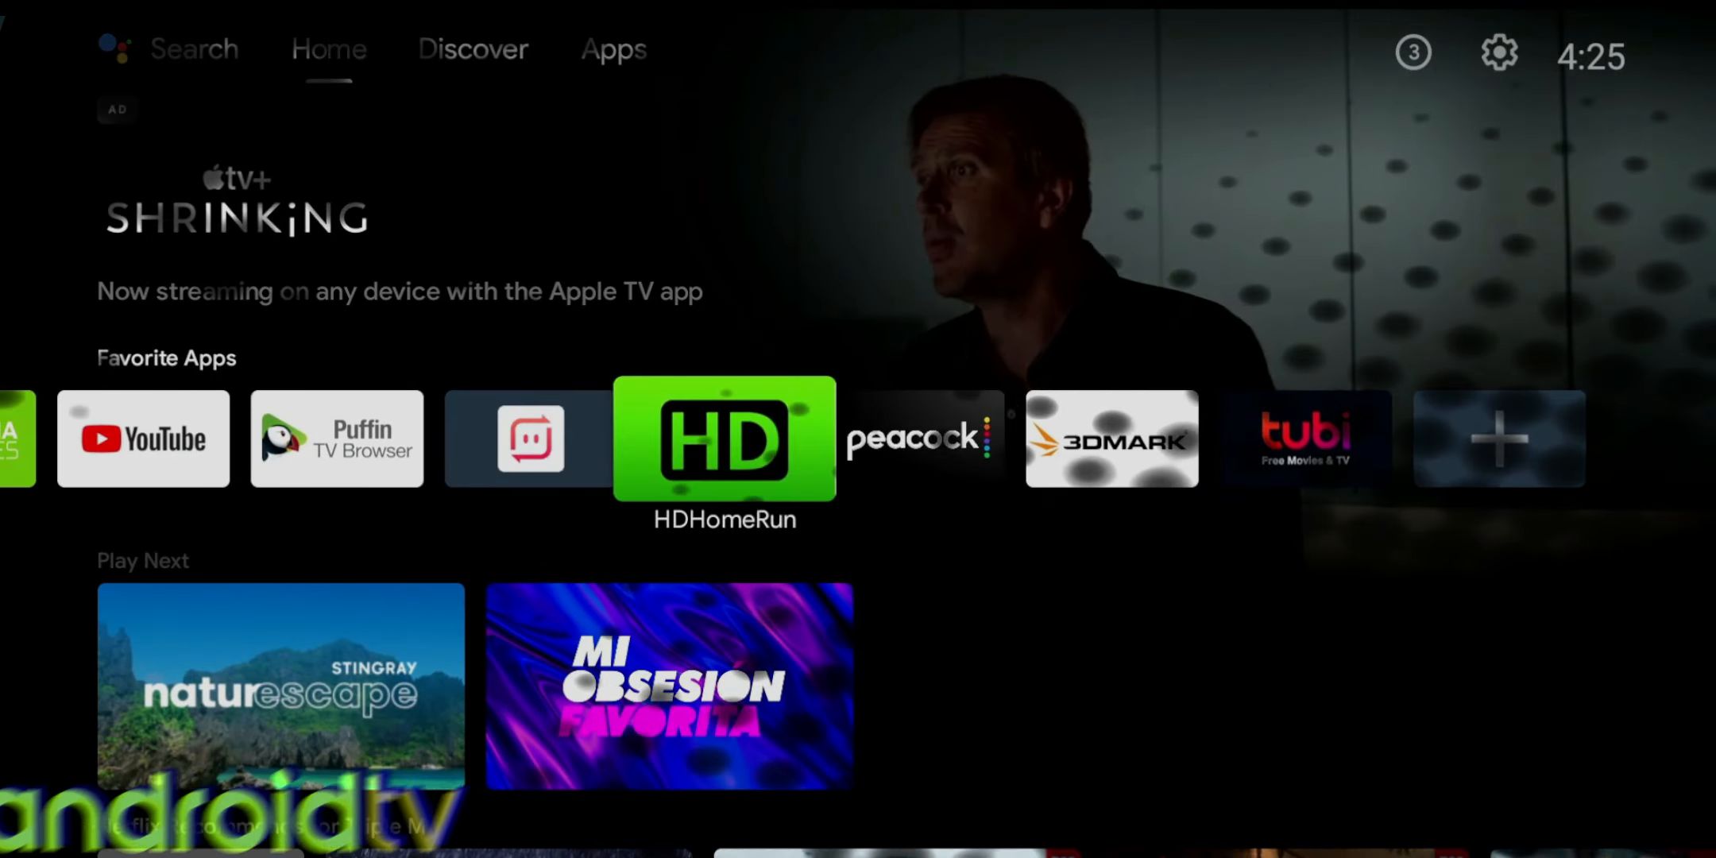